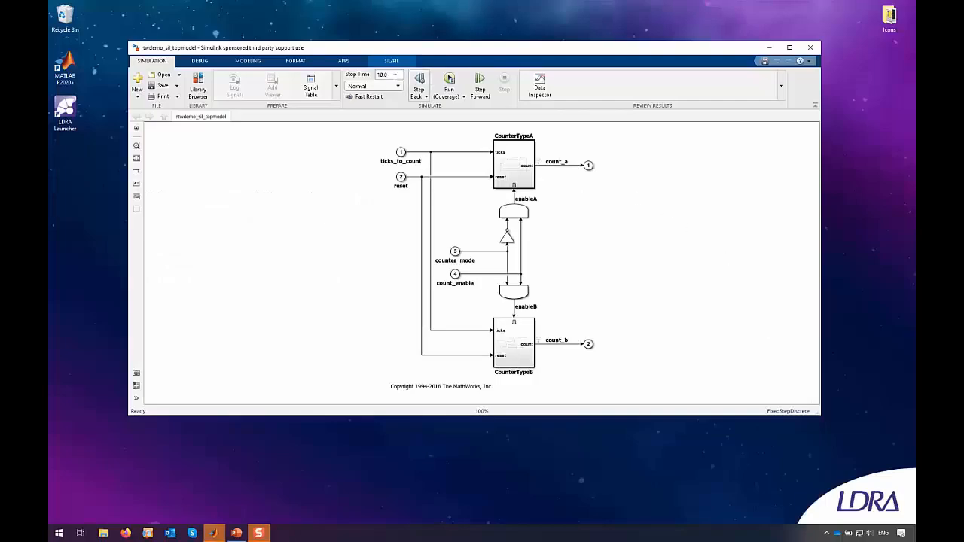
Show the SIL/PIL System Under Test and SIL/PIL Mode settings for rtwdemo_sil_topmodel
click(391, 60)
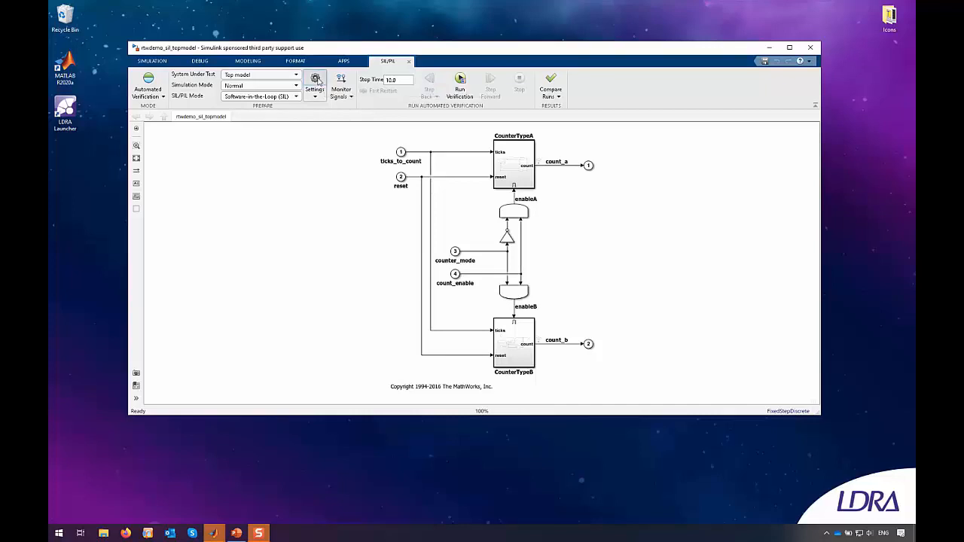
Select LDRA Testbed as the SIL coverage tool, installed at C:\LDRA_Toolsuite
click(315, 83)
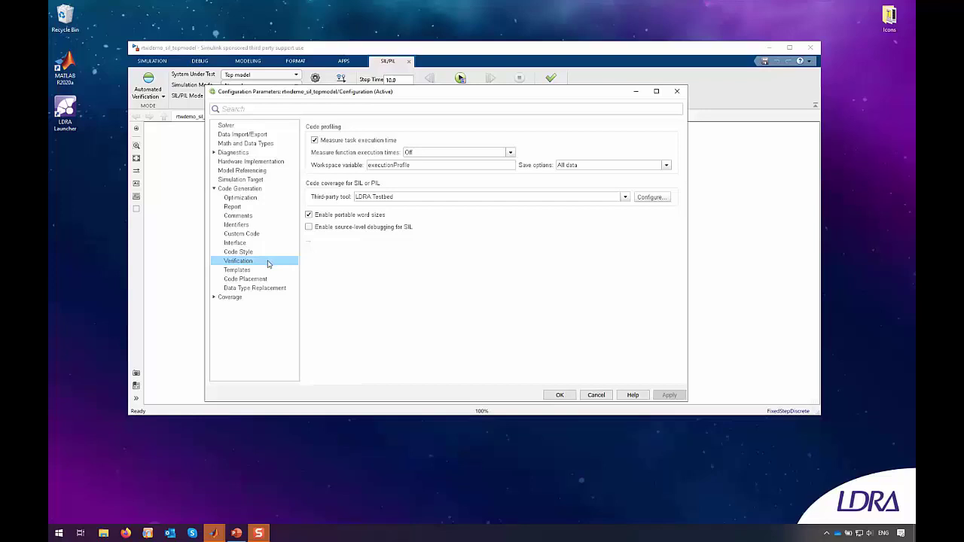
mouse_move(403, 251)
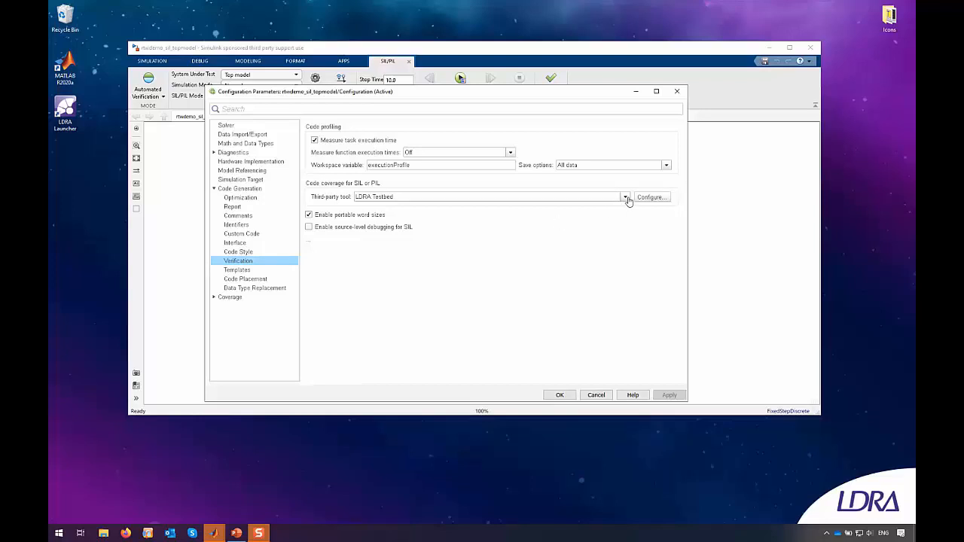
mouse_move(626, 197)
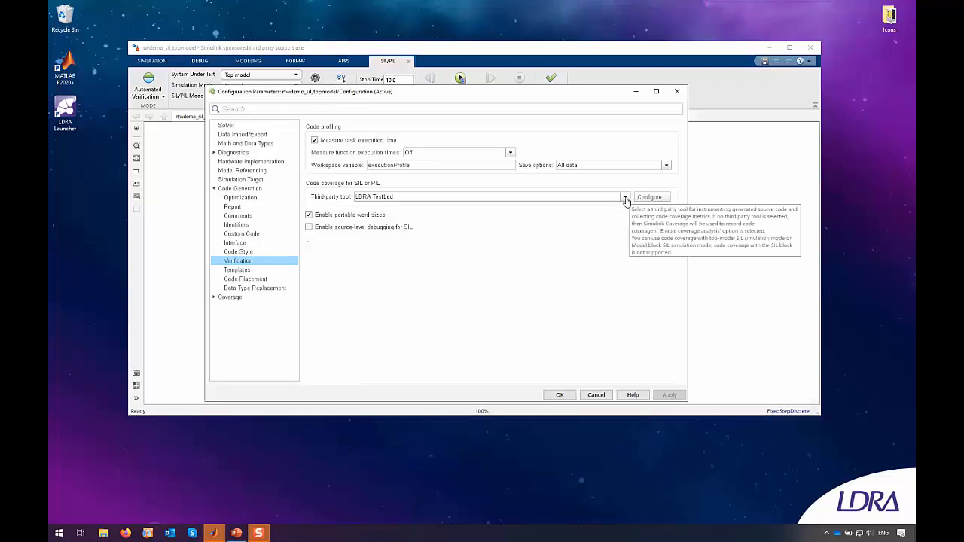
click(651, 197)
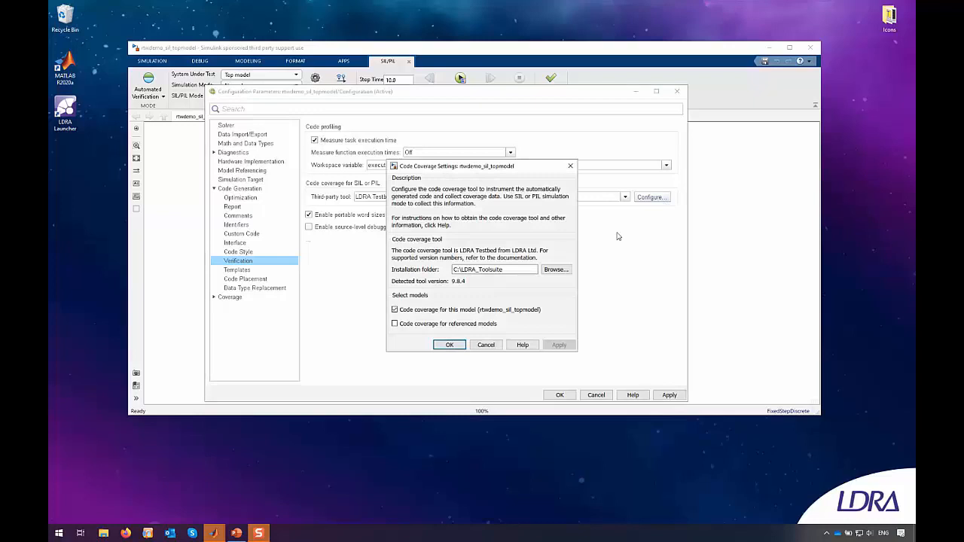
triple_click(489, 269)
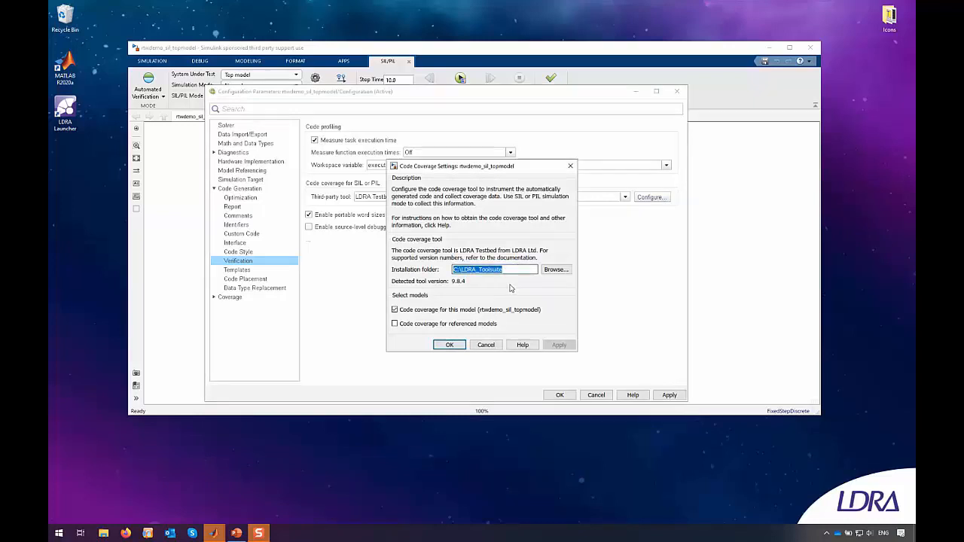
mouse_move(449, 345)
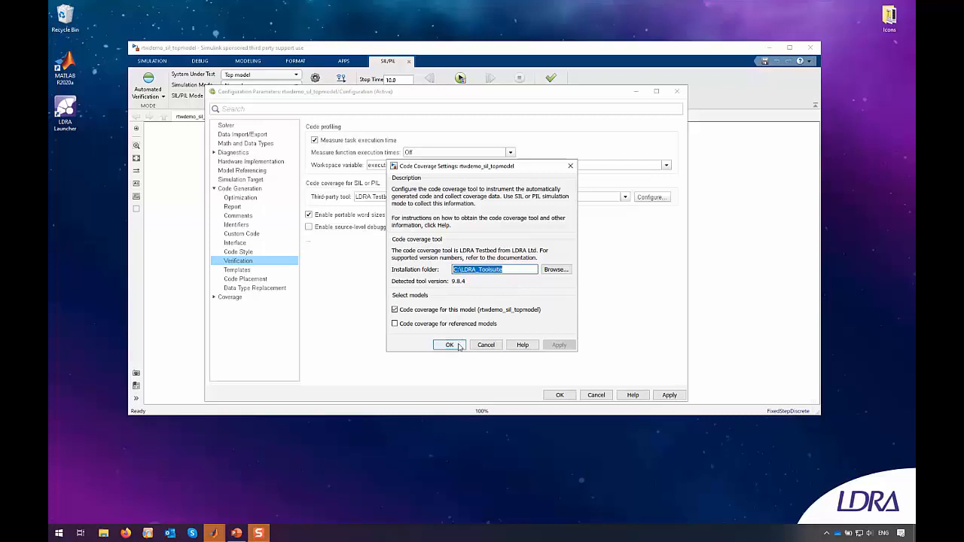
click(449, 345)
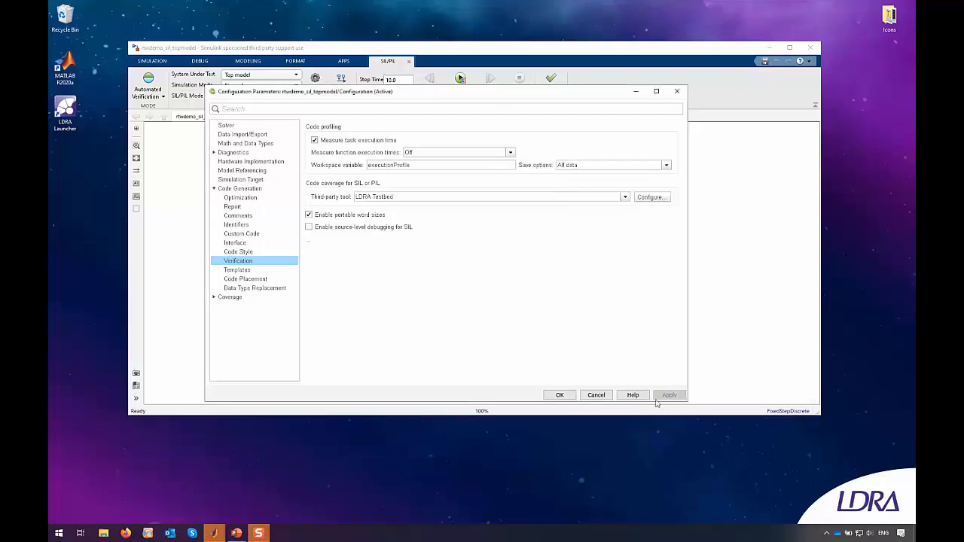
mouse_move(559, 395)
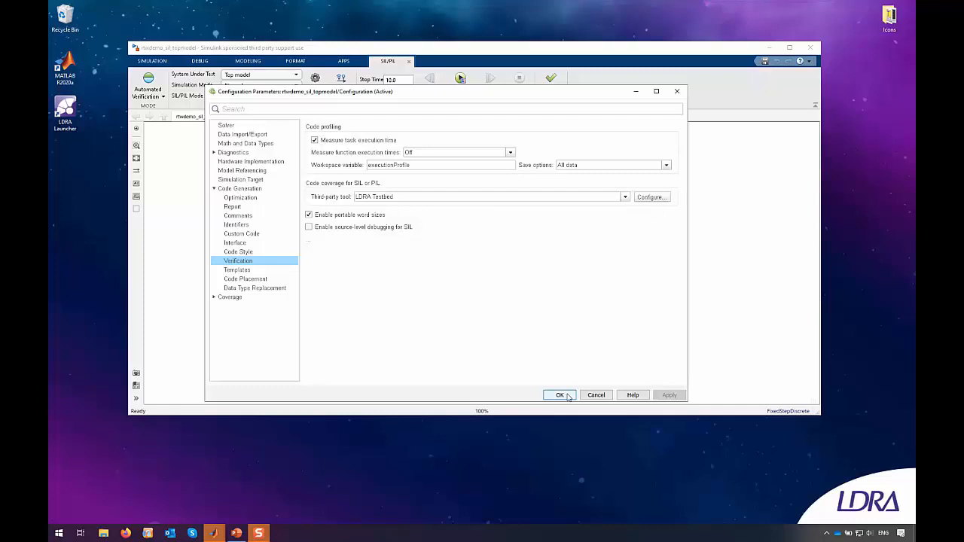
Apply the settings and run SIL verification, confirming both outputs match within tolerance
click(559, 395)
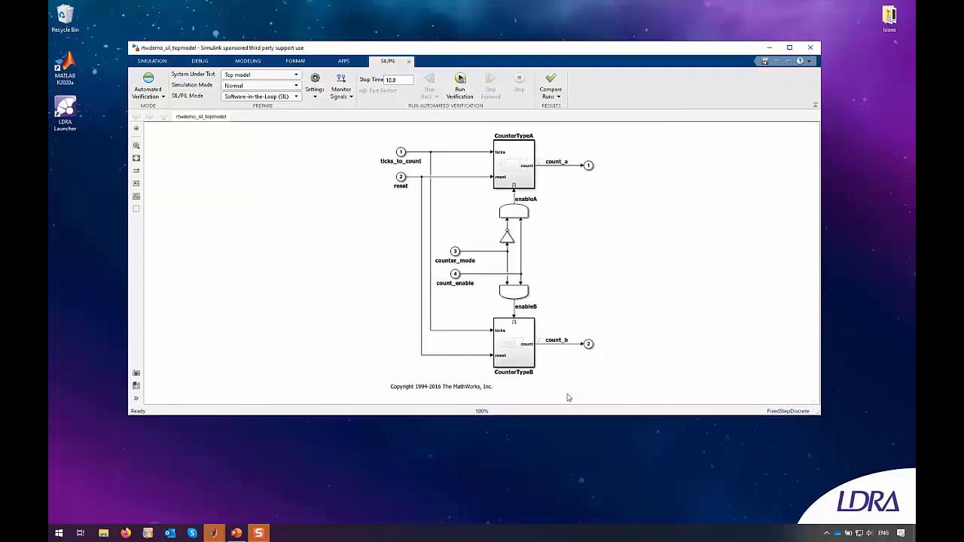
mouse_move(522, 231)
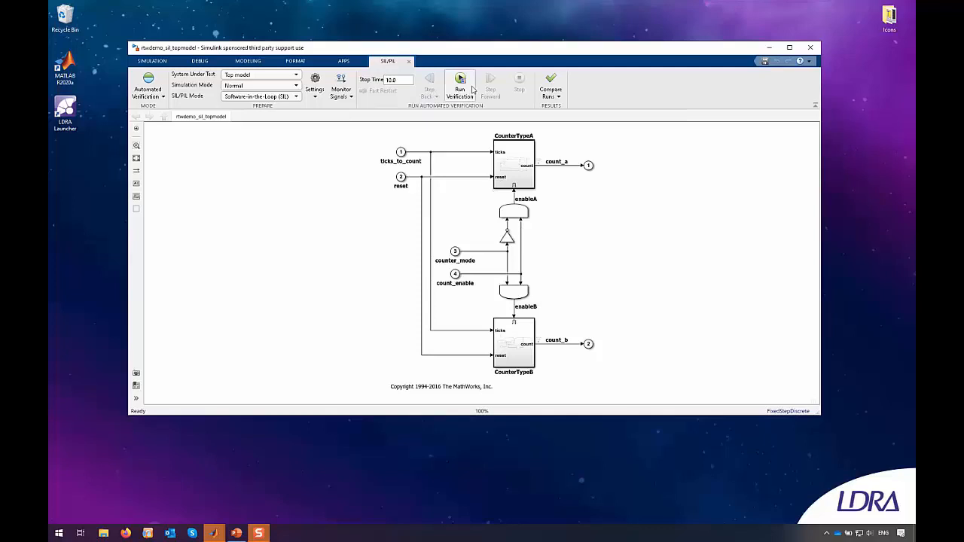
click(459, 86)
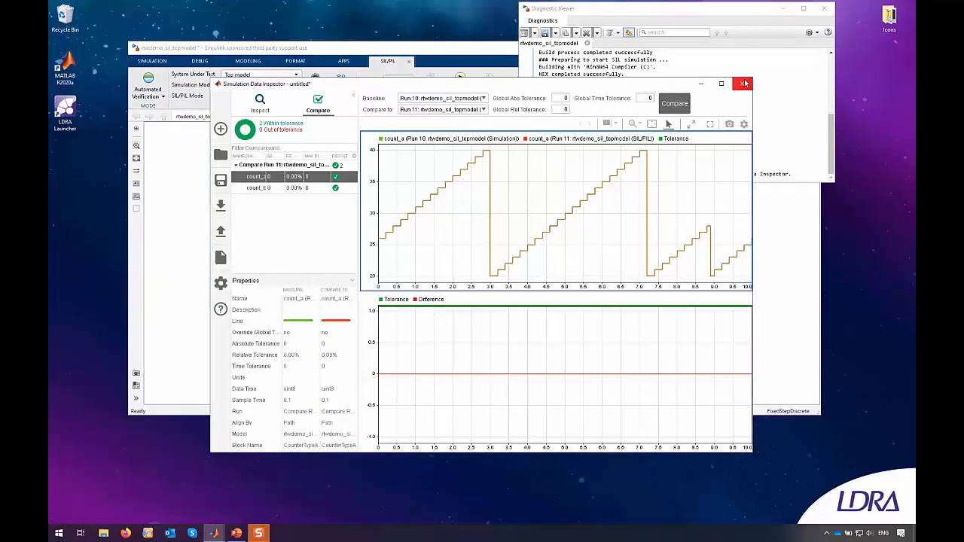
mouse_move(744, 84)
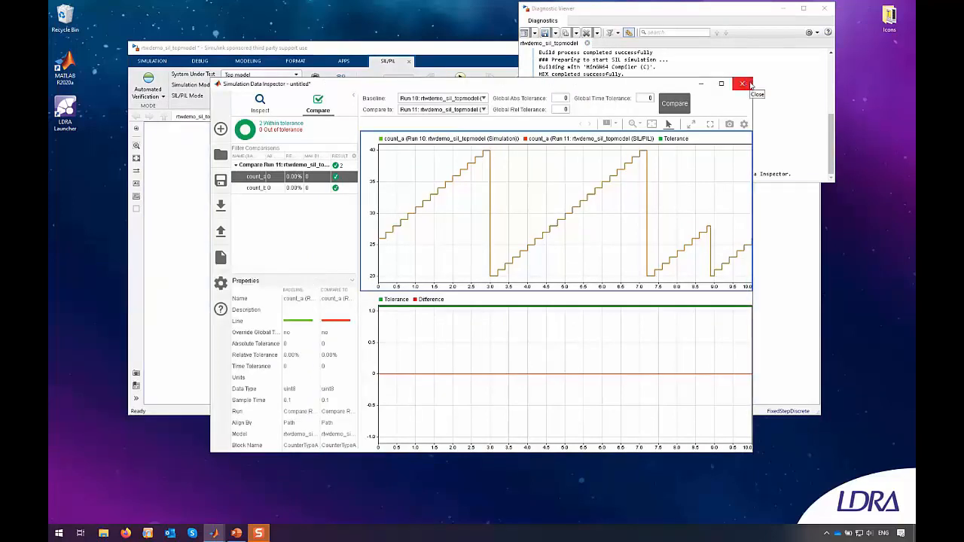
click(742, 84)
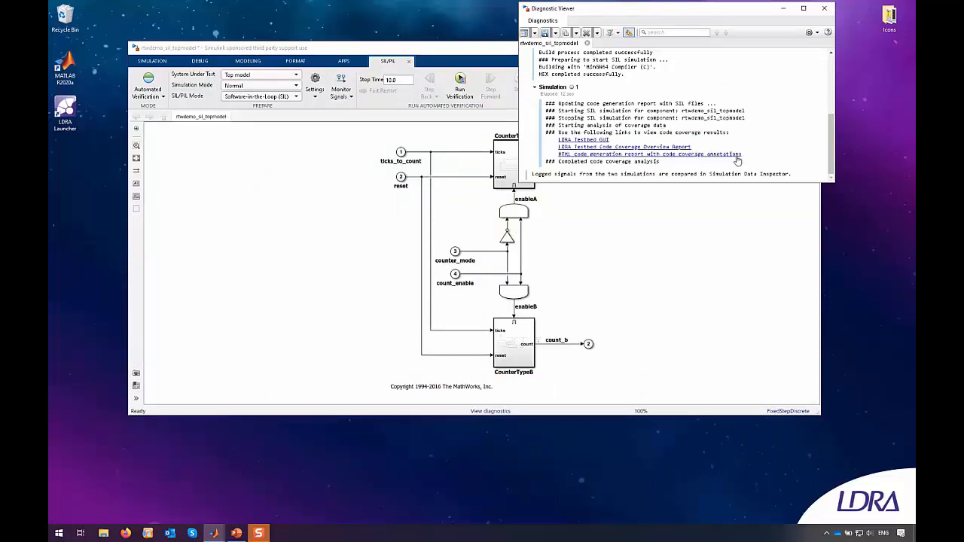
Review coverage-annotated rtwdemo_sil_topmodel.c in the code report, then launch the LDRA overview report
click(649, 154)
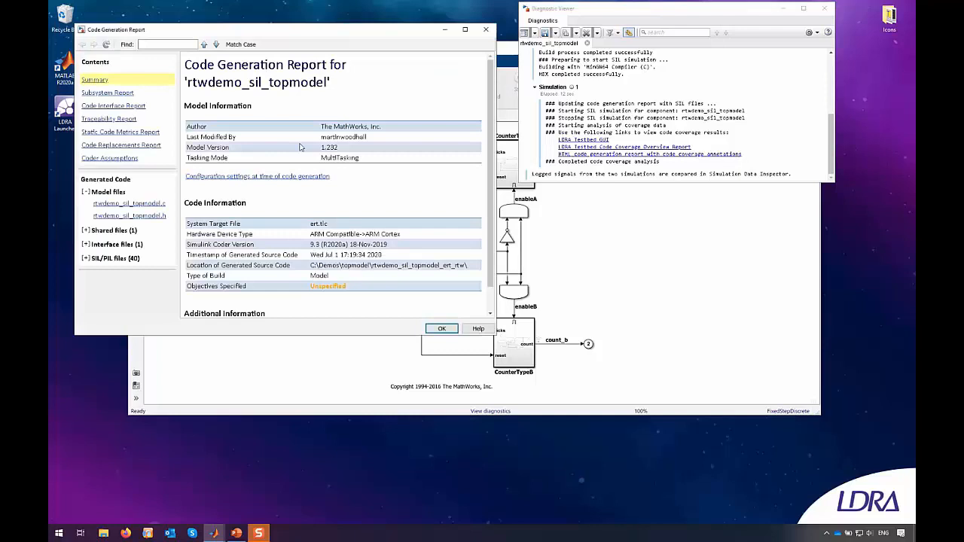
click(129, 204)
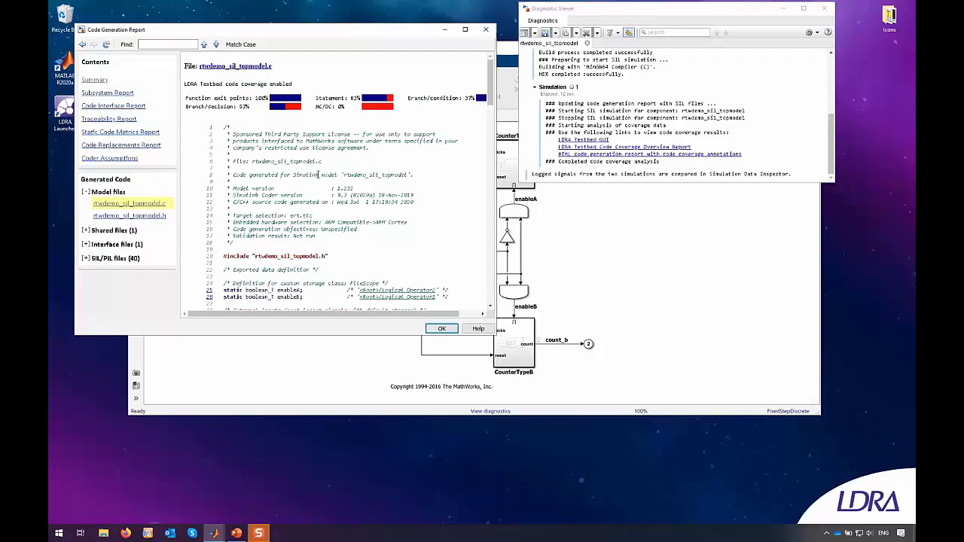
scroll(down, 3)
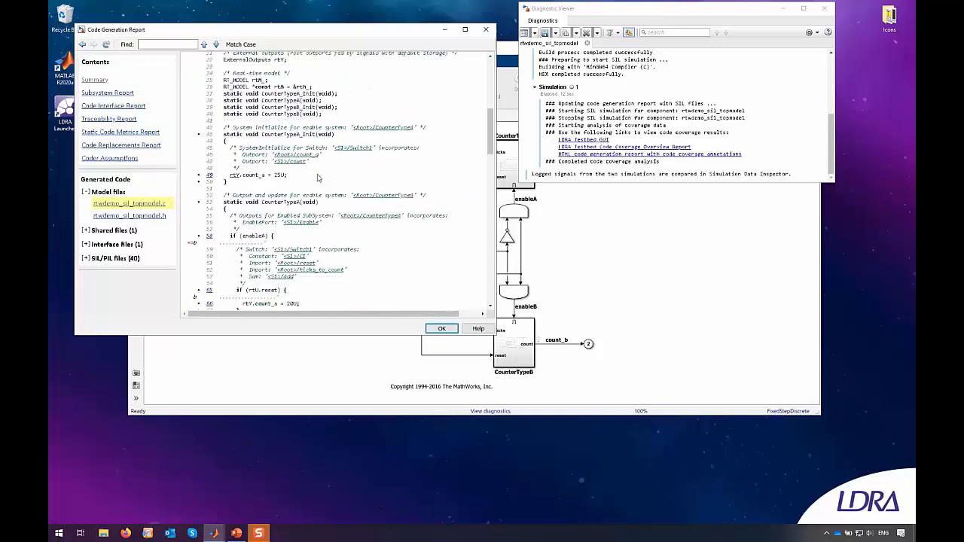
mouse_move(322, 178)
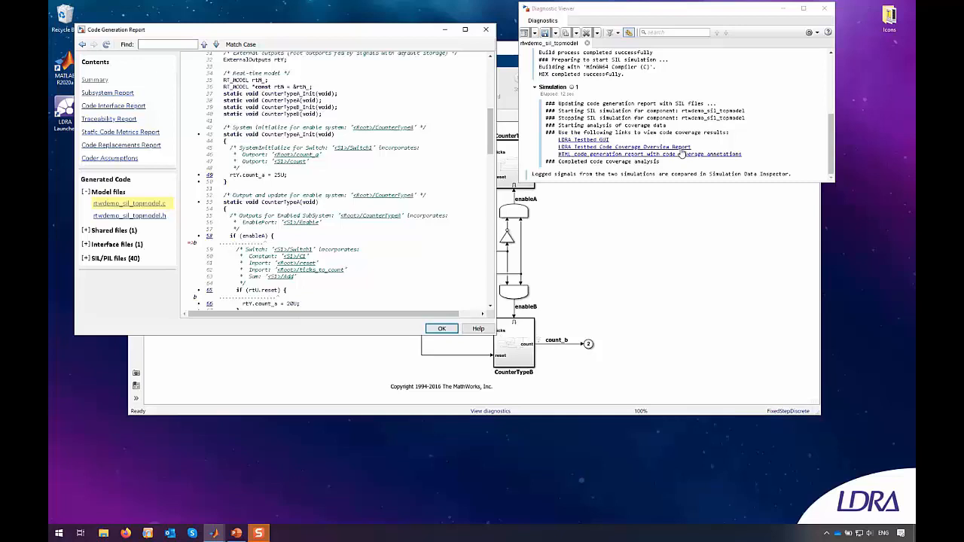
click(650, 153)
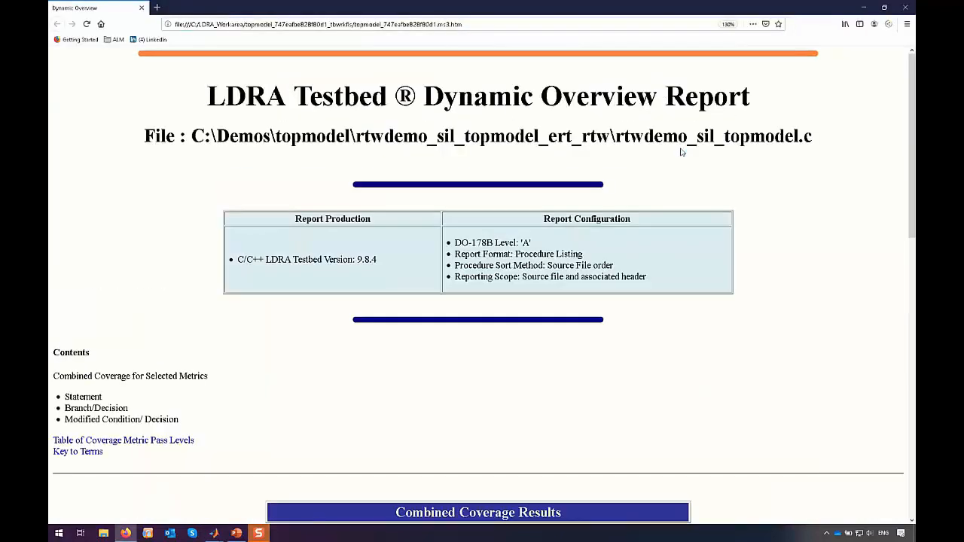
Scroll to Combined Coverage Results and open the CounterTypeB procedure coverage details
scroll(down, 3)
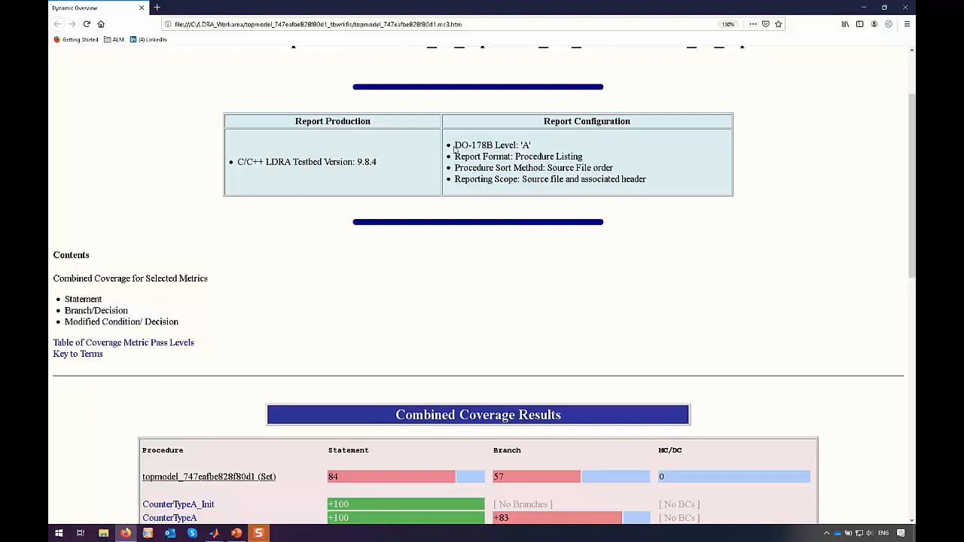
mouse_move(542, 149)
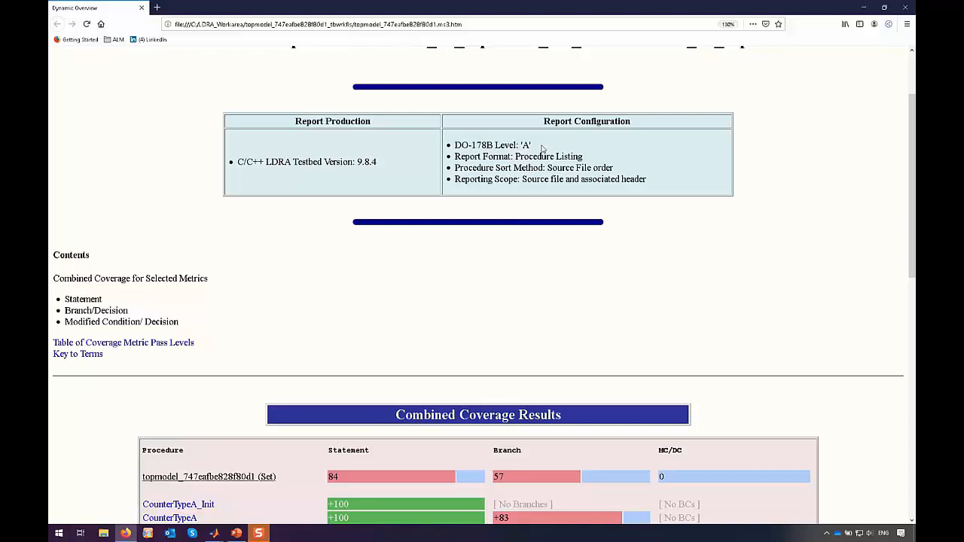
scroll(down, 3)
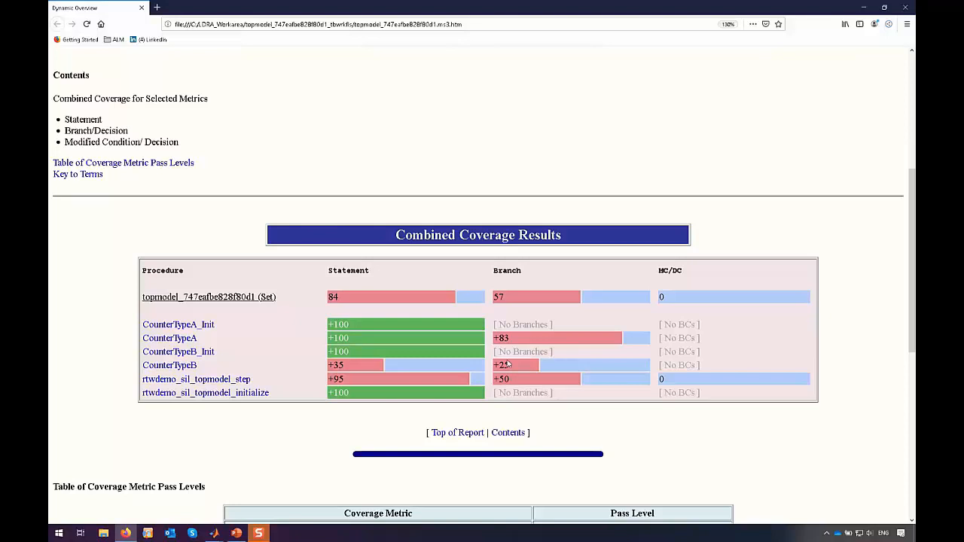
mouse_move(184, 369)
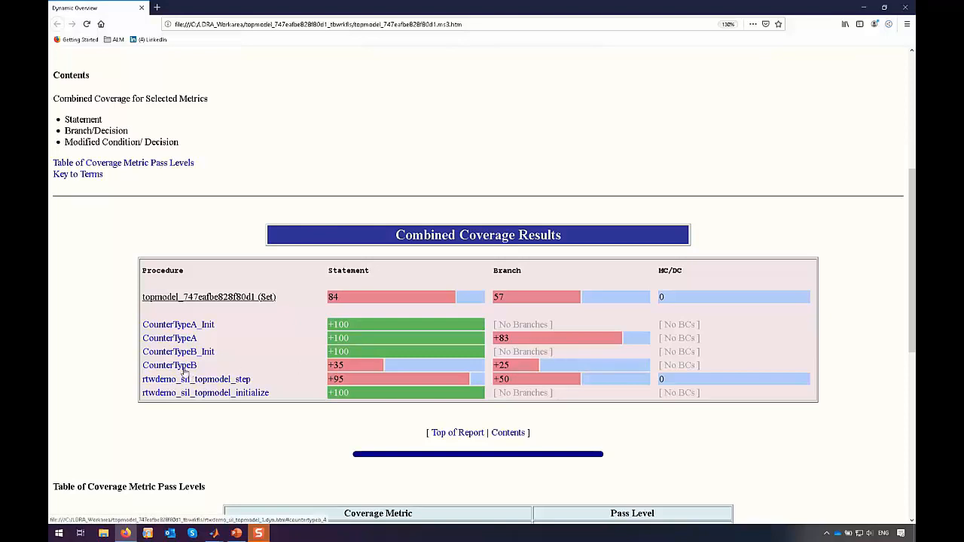
click(169, 365)
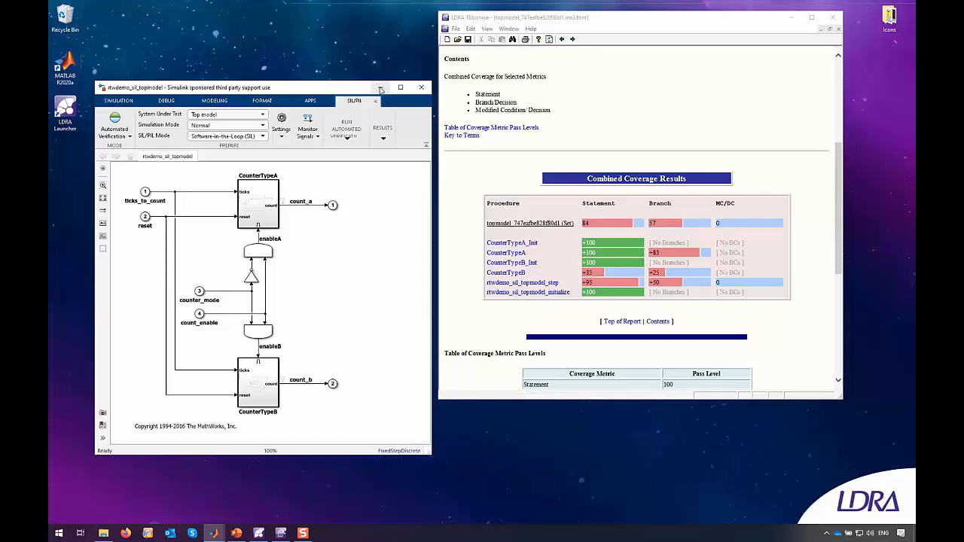
mouse_move(381, 88)
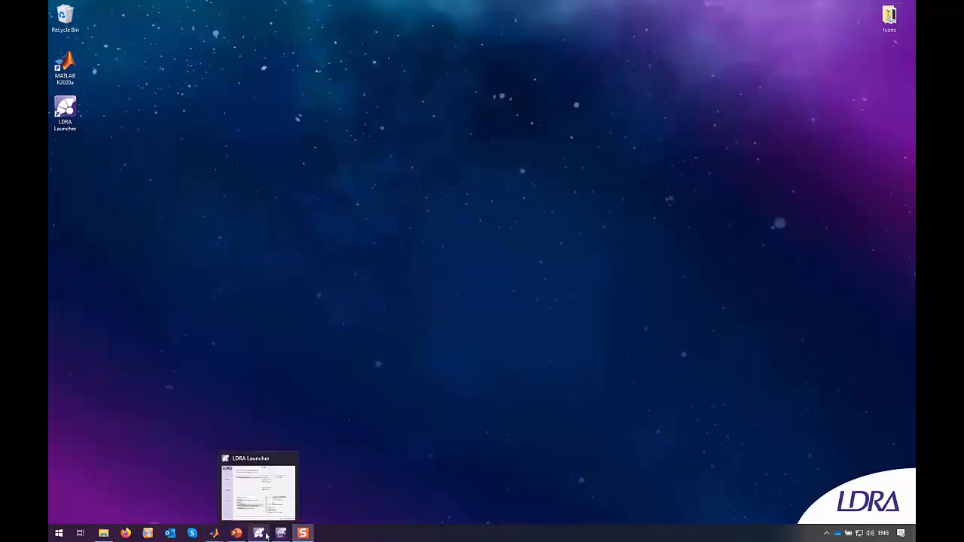
Restore LDRA Launcher and open the existing topmodel analysis results in TBrun
click(257, 488)
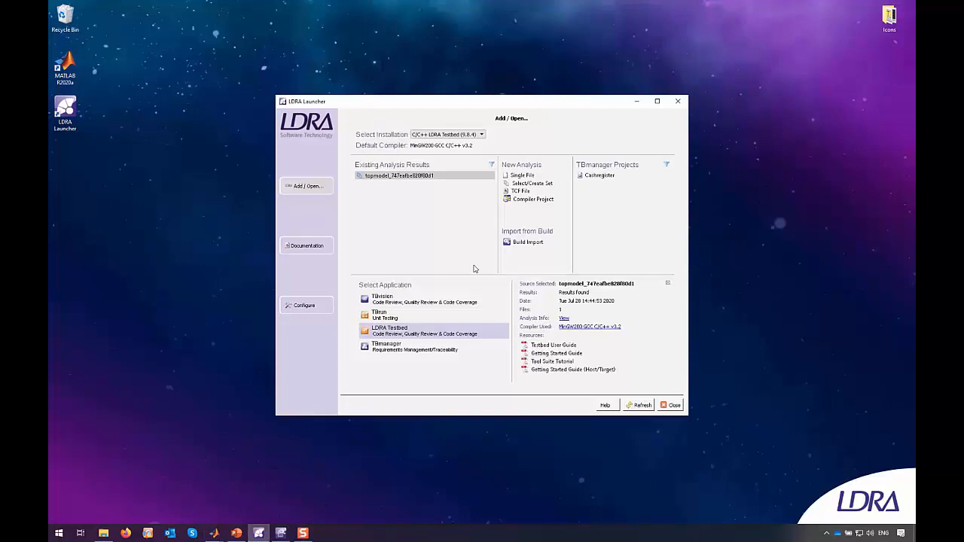
mouse_move(439, 168)
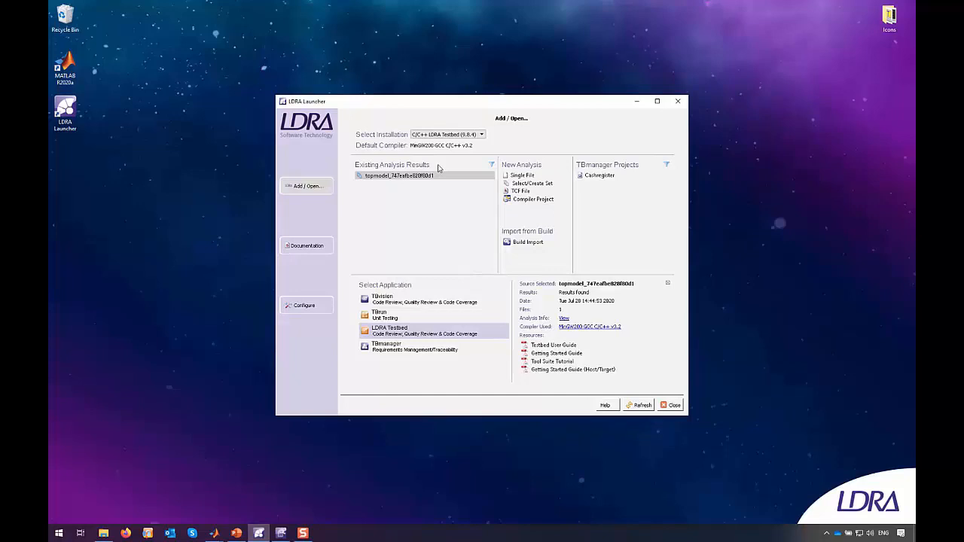
click(433, 315)
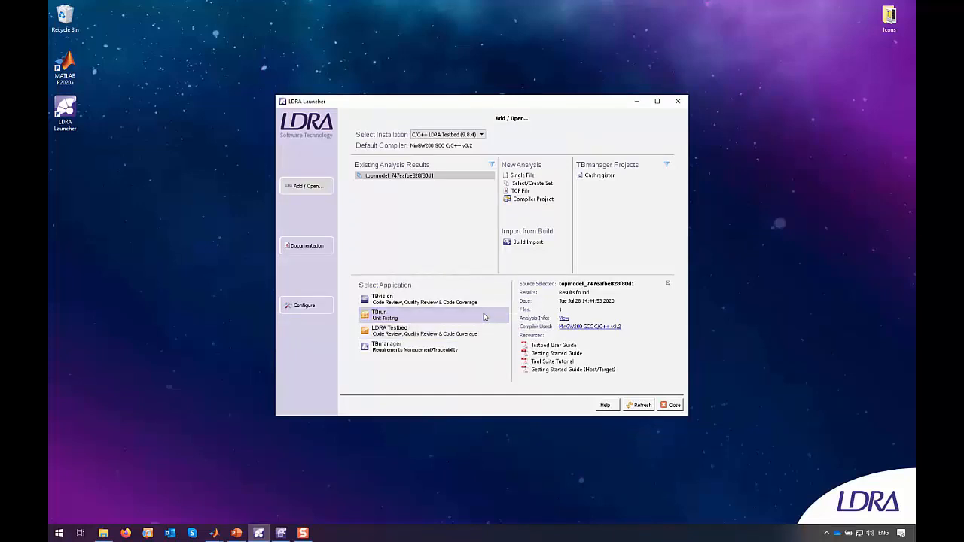
click(384, 315)
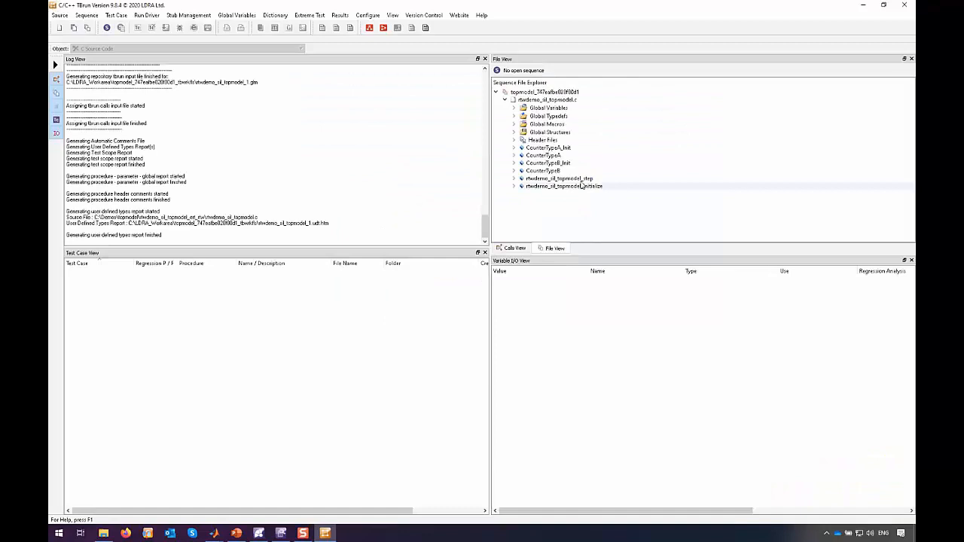
Create a new TBrun sequence named 'CountertypeB' with code coverage enabled
click(543, 171)
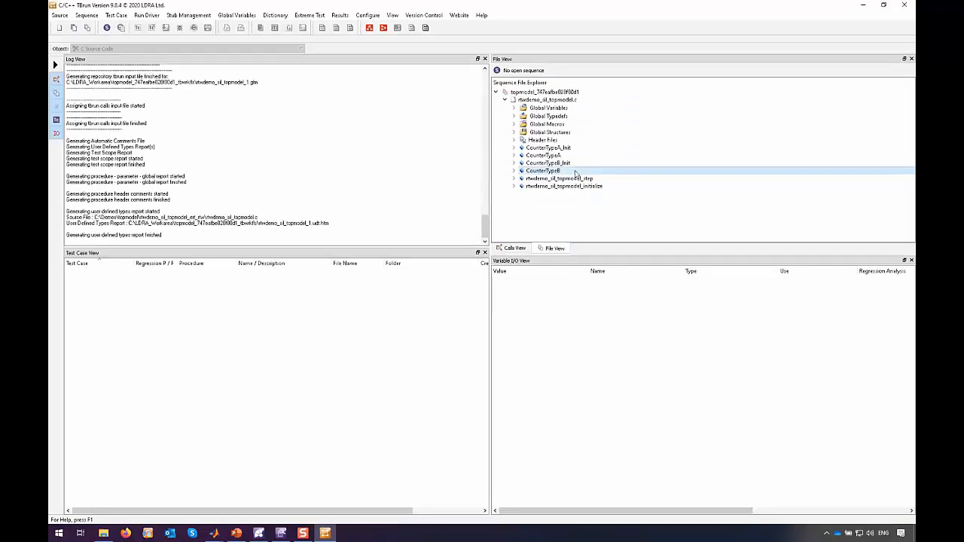
right_click(577, 171)
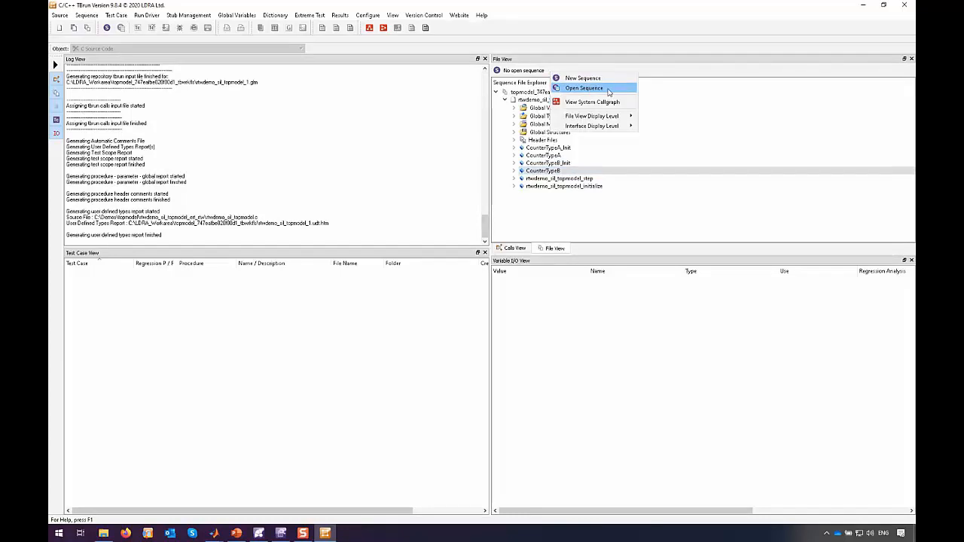
click(582, 78)
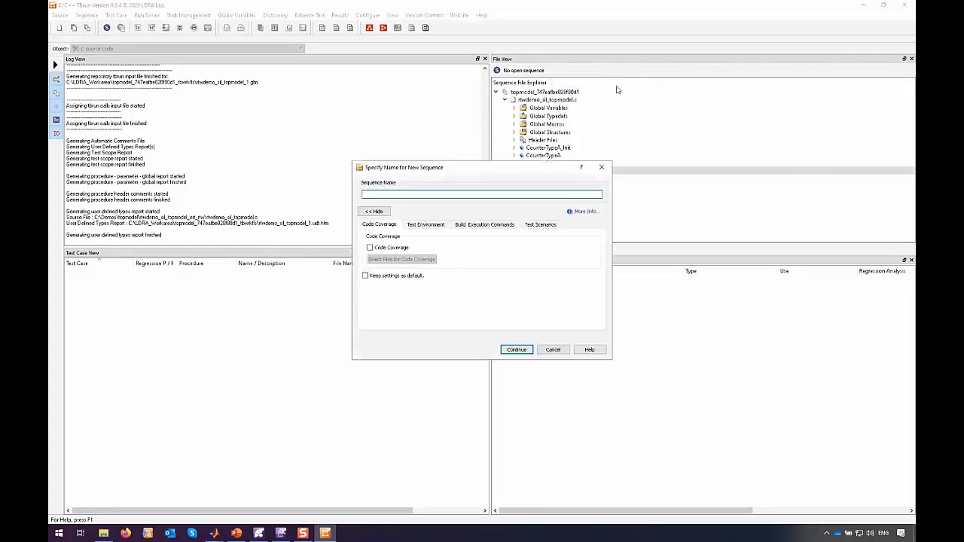
click(480, 195)
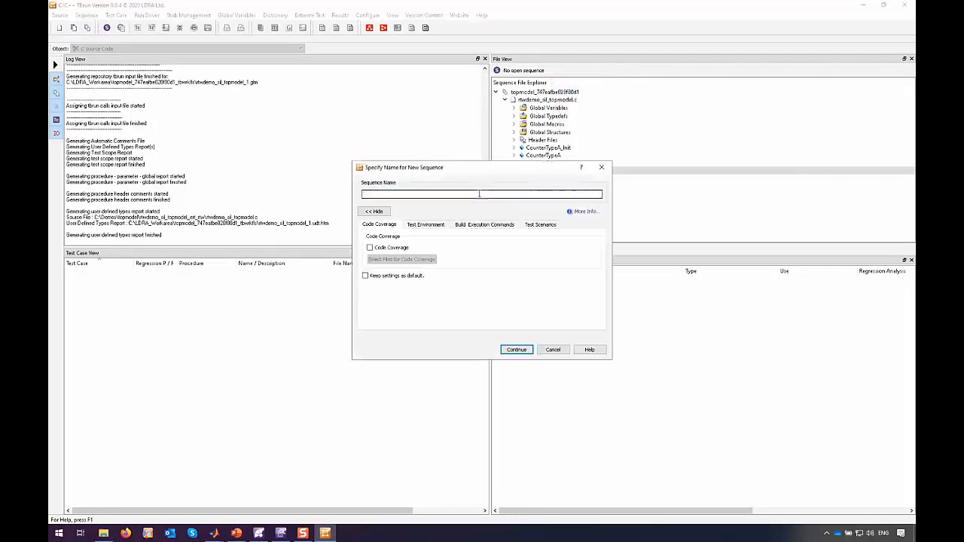
text(Countertype)
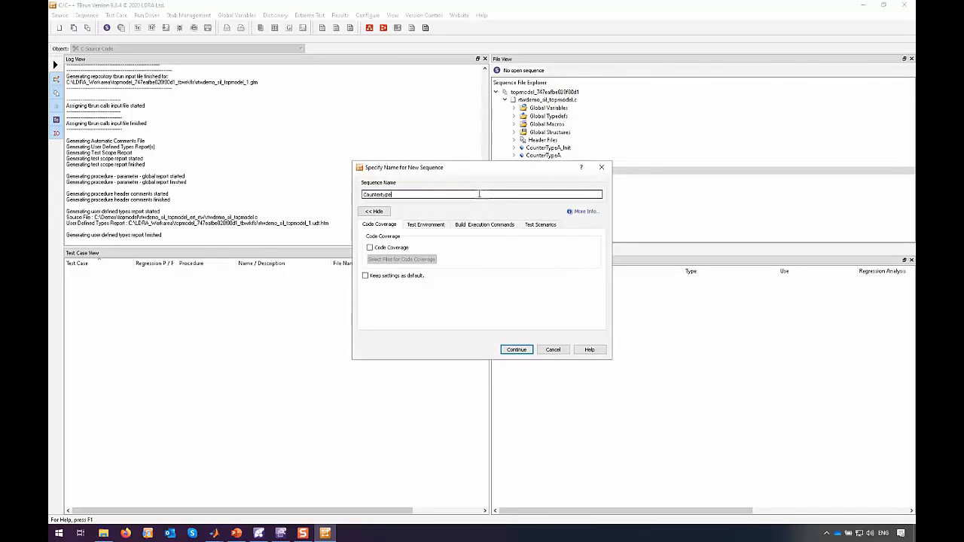
text(B)
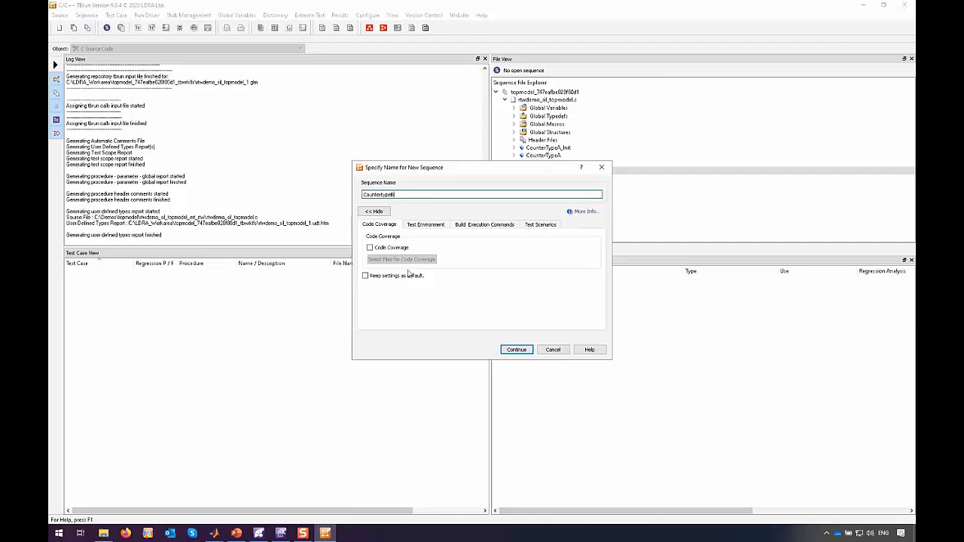
click(370, 248)
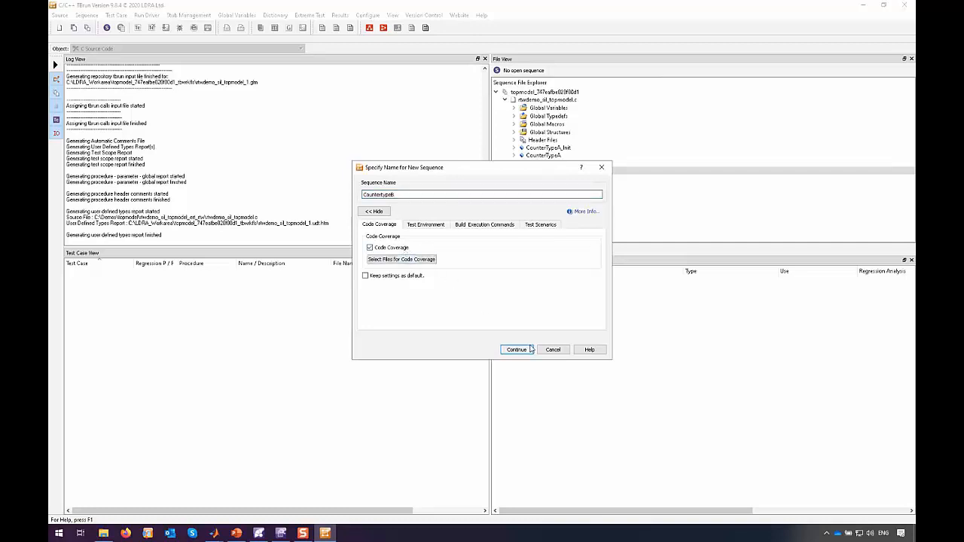
click(516, 349)
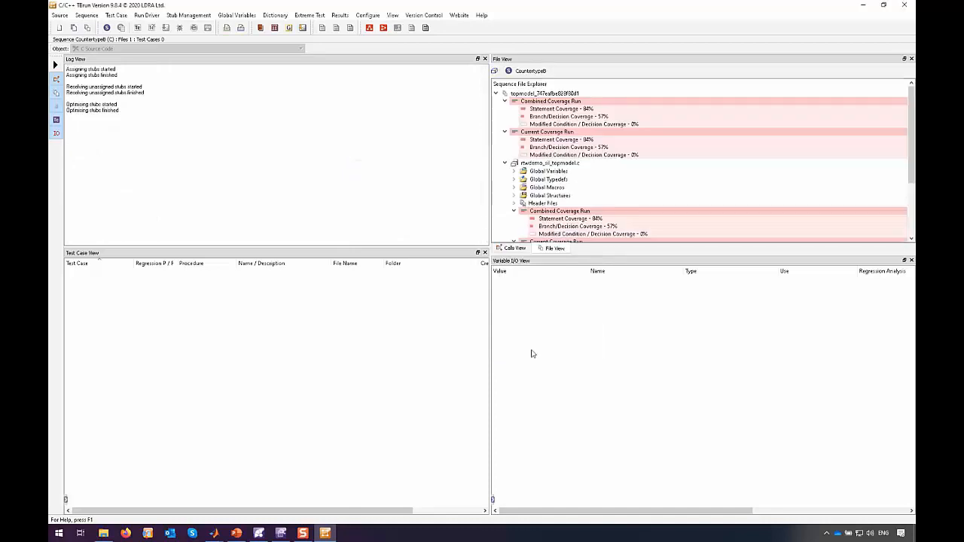
click(505, 101)
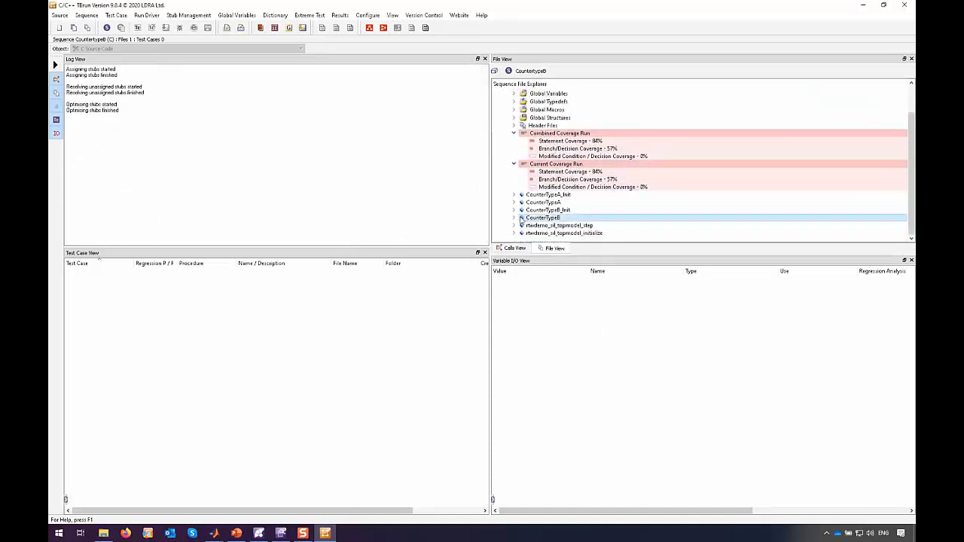
right_click(543, 217)
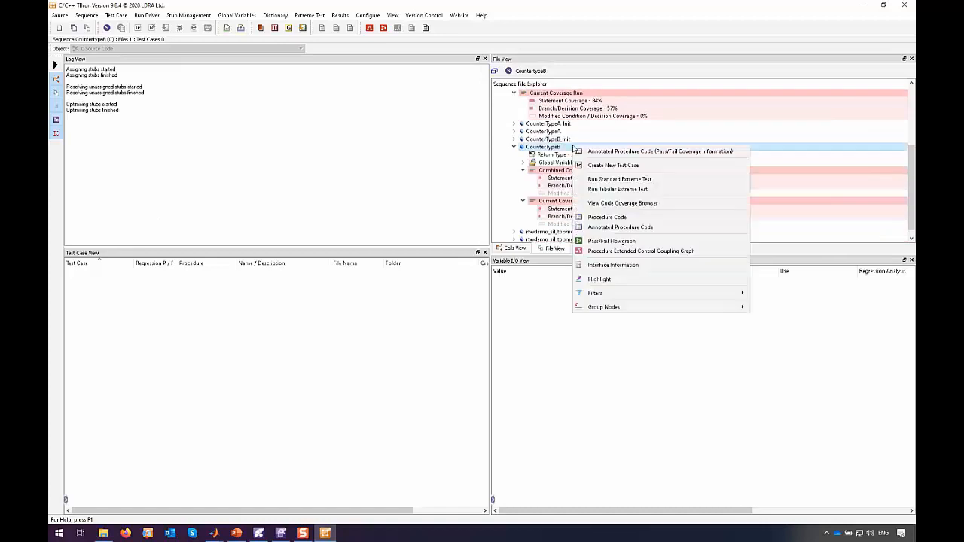
mouse_move(641, 241)
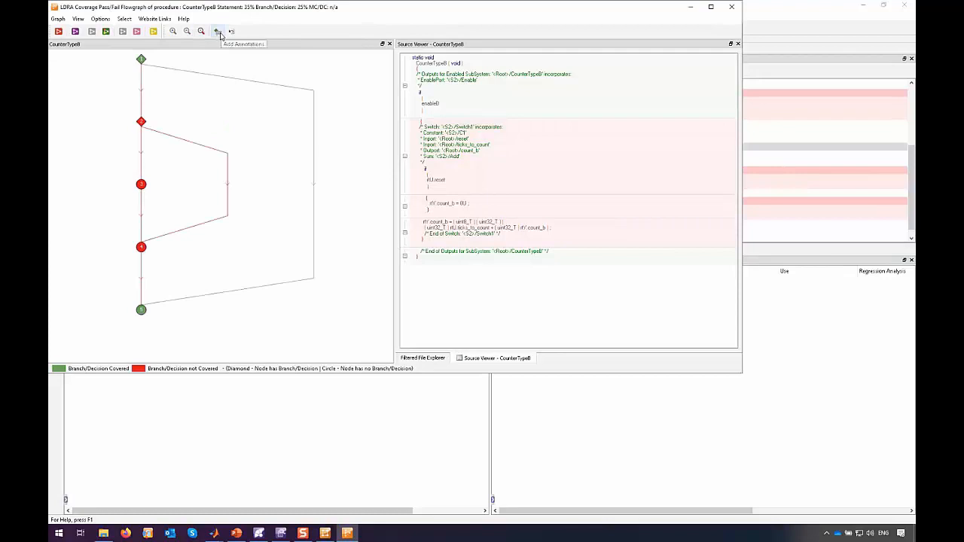
Annotate CounterTypeB's flowgraph branches with conditions and start a CounterTypeB_Init test case
click(217, 31)
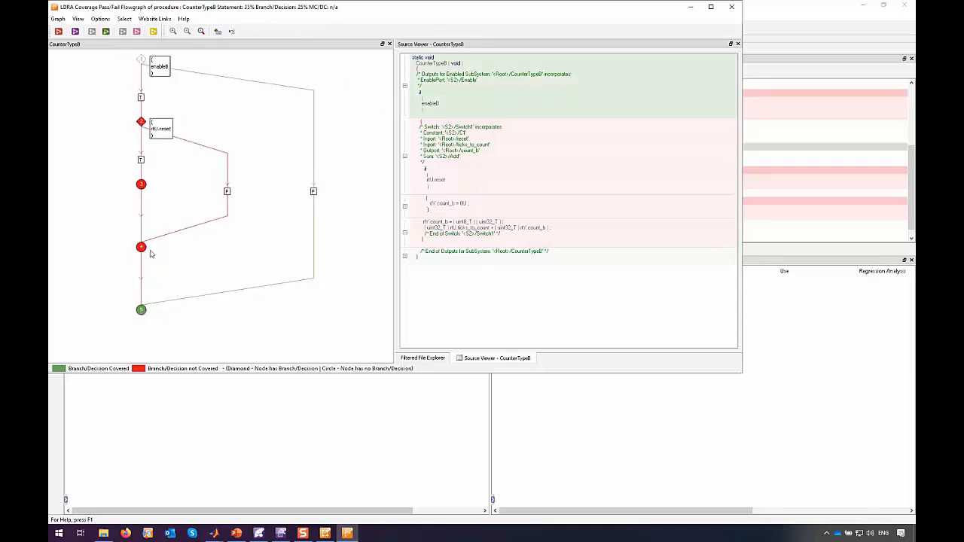
mouse_move(690, 7)
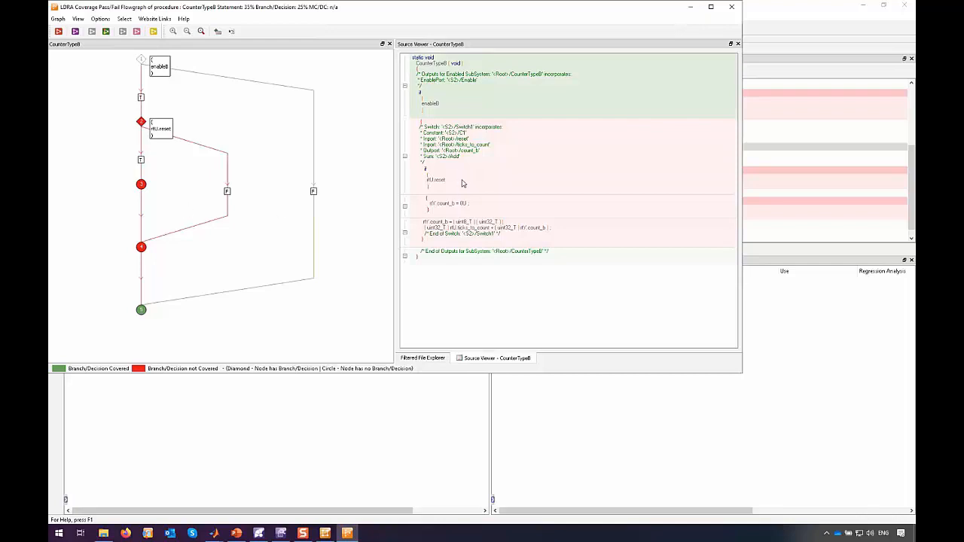
mouse_move(473, 207)
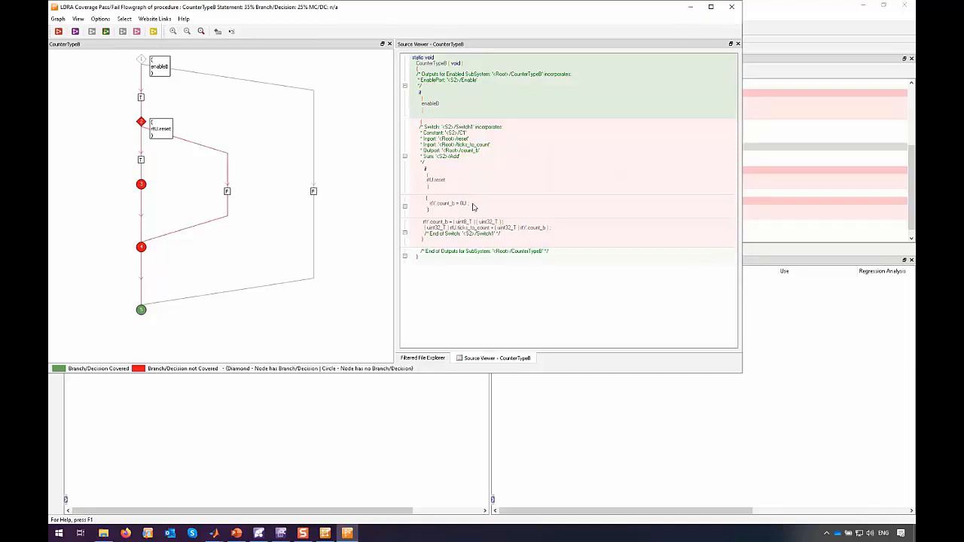
click(468, 204)
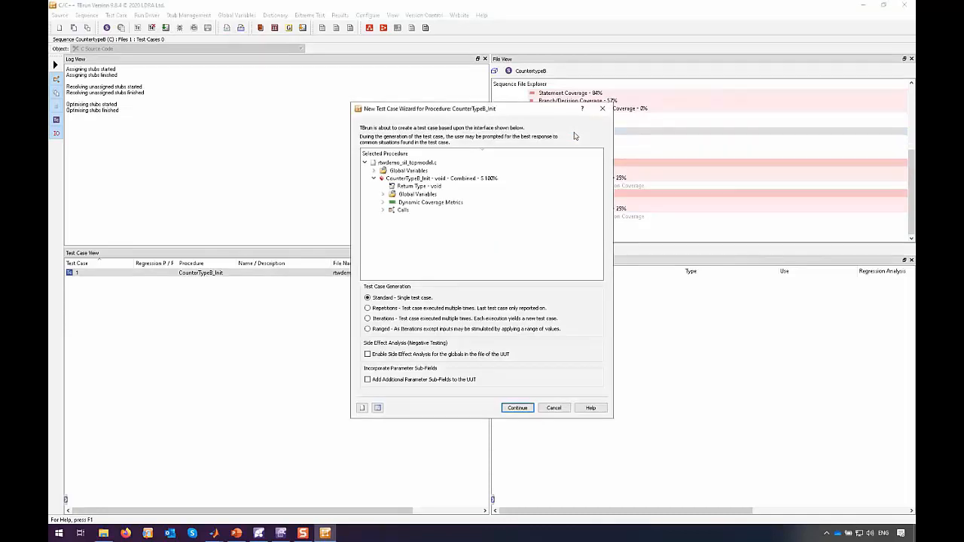
Run the single CounterTypeB_Init test case, passing with count_b 15, and store it
click(518, 407)
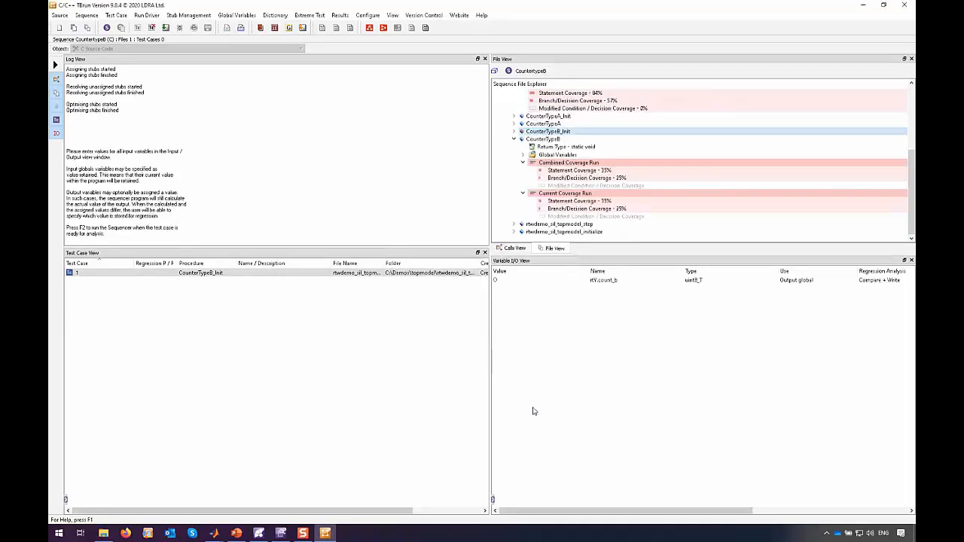
mouse_move(340, 141)
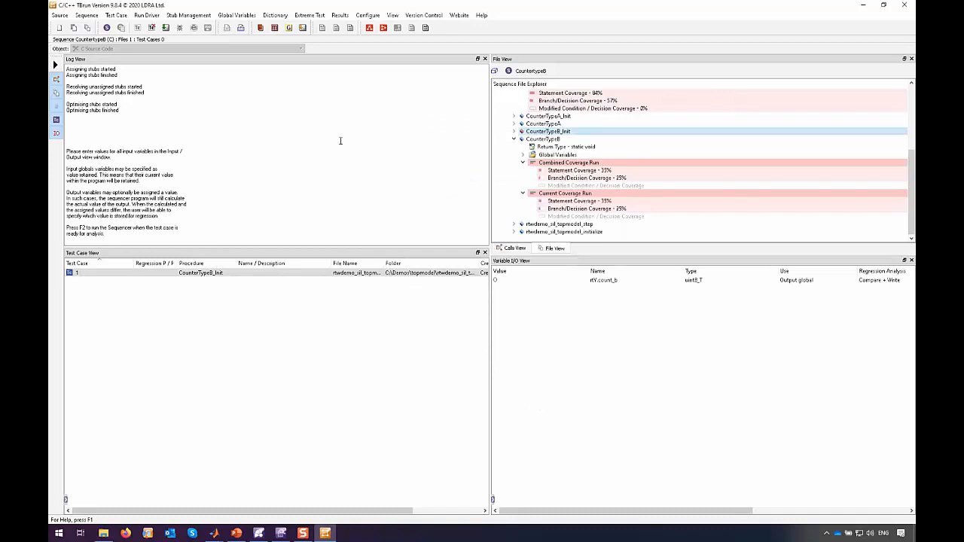
mouse_move(165, 28)
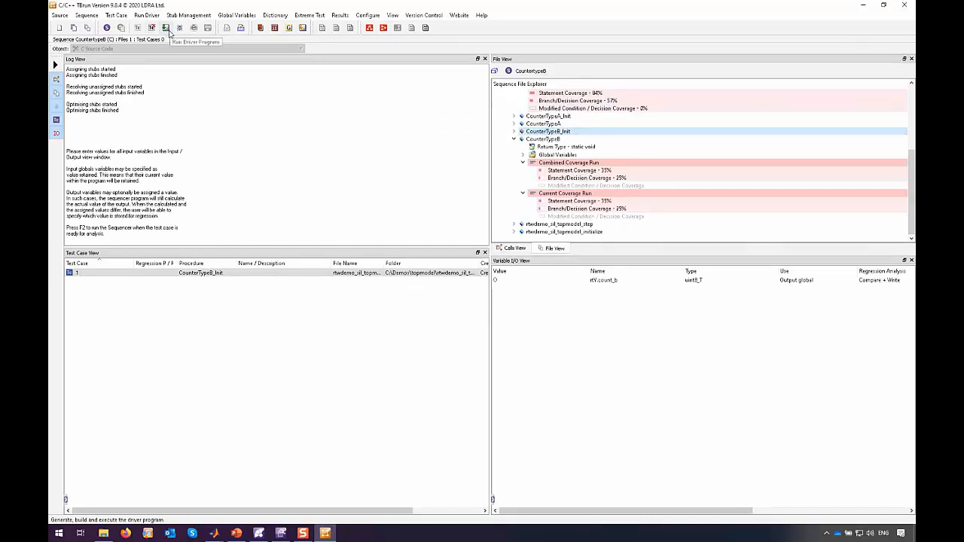
click(166, 28)
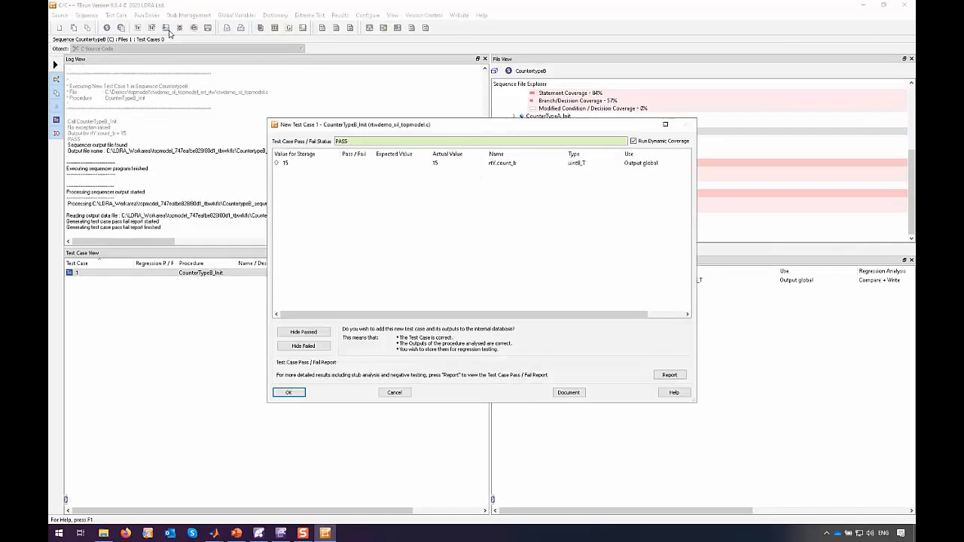
mouse_move(373, 223)
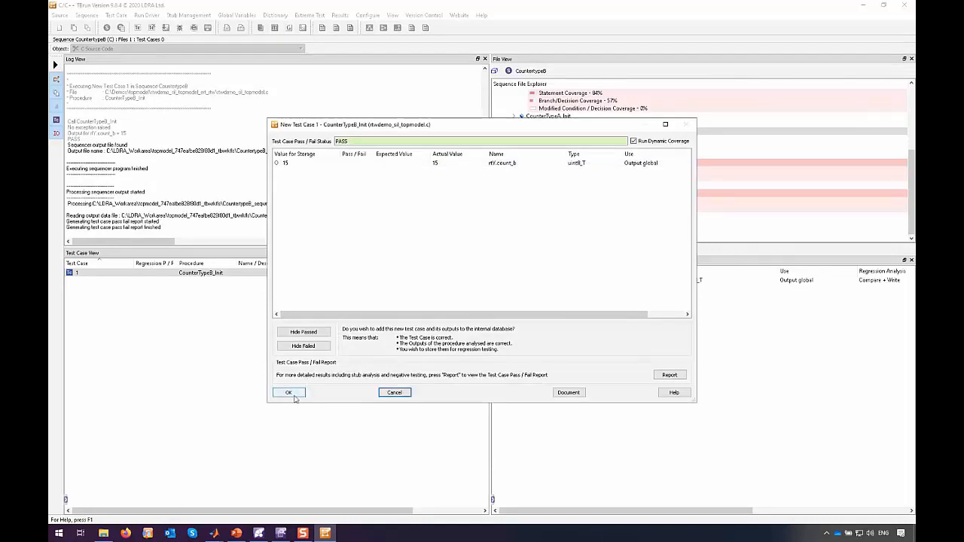
click(288, 393)
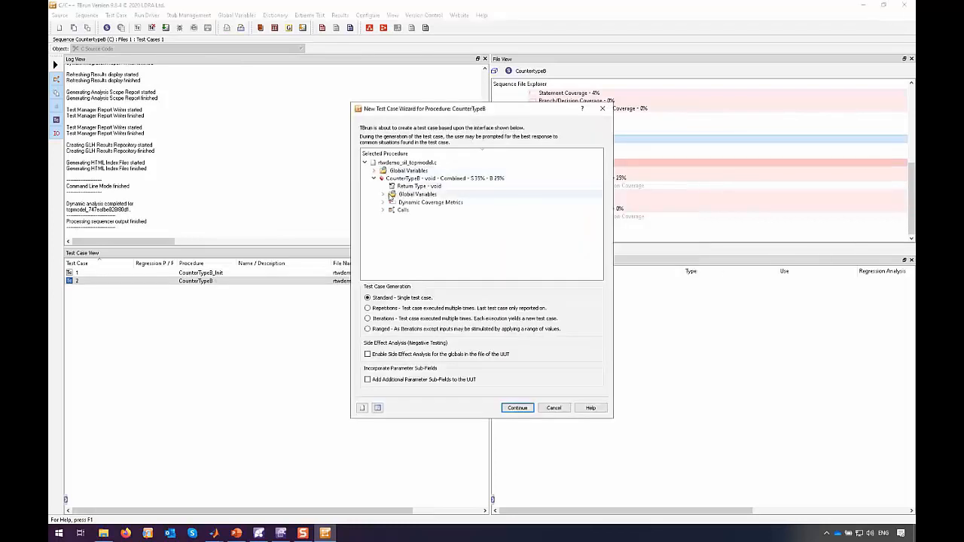
Create test case 2 using CounterTypeB's globals enableB, reset, ticks_to_count and count_b
click(383, 194)
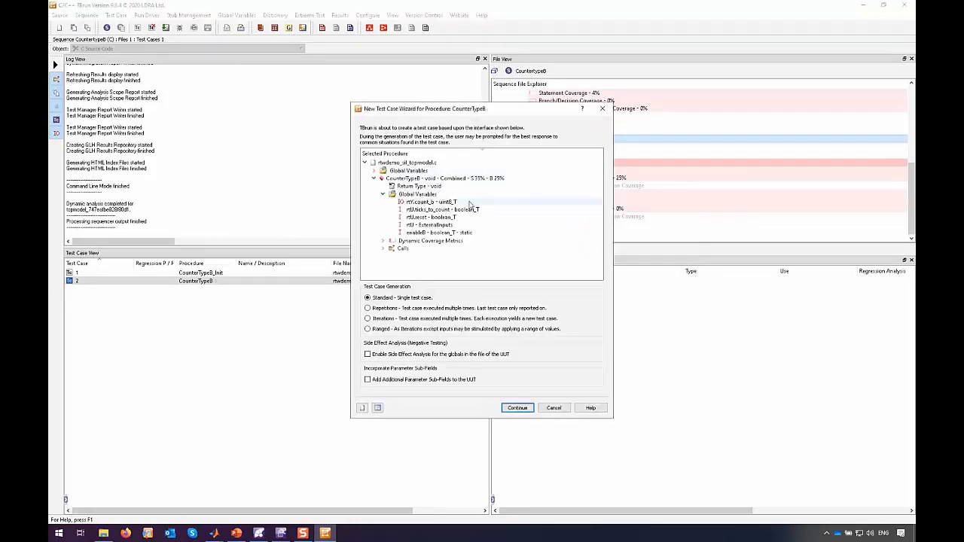
click(434, 201)
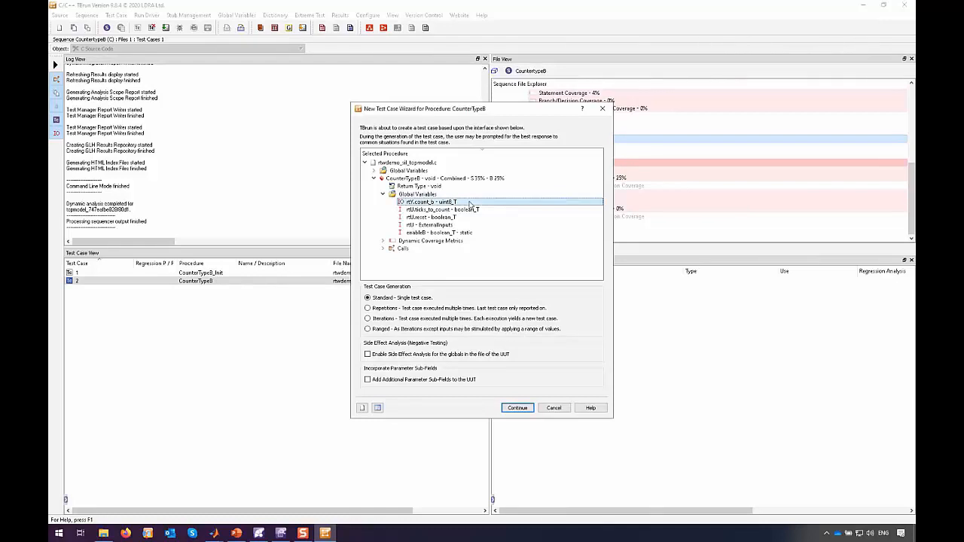
mouse_move(473, 206)
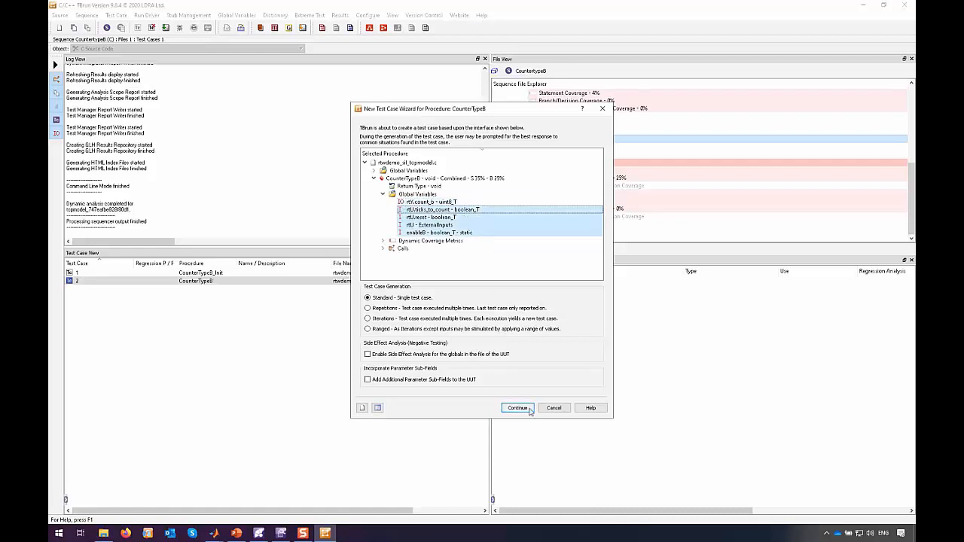
click(518, 408)
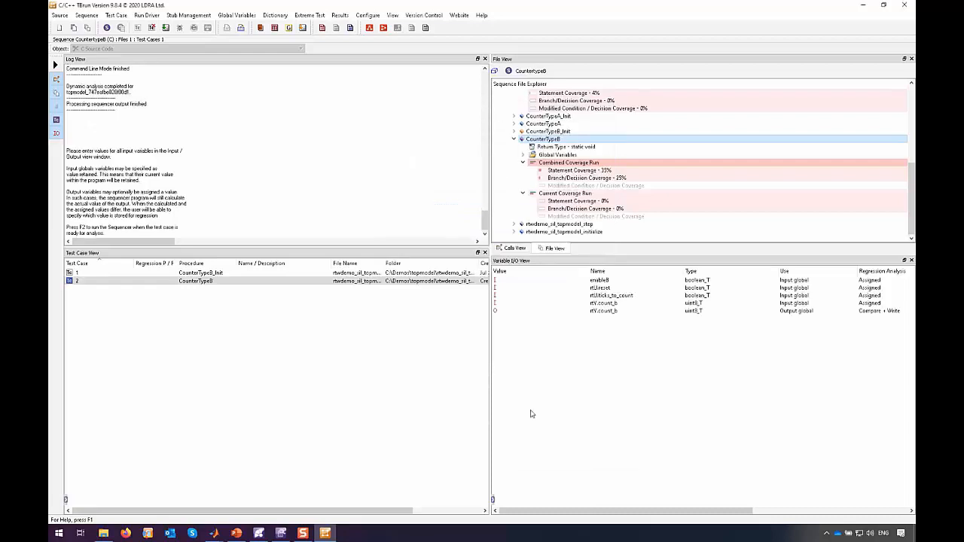
Set enableB and rtU.reset to 1 for test case 2, briefly viewing the Pass/Fail Flowgraph
click(539, 280)
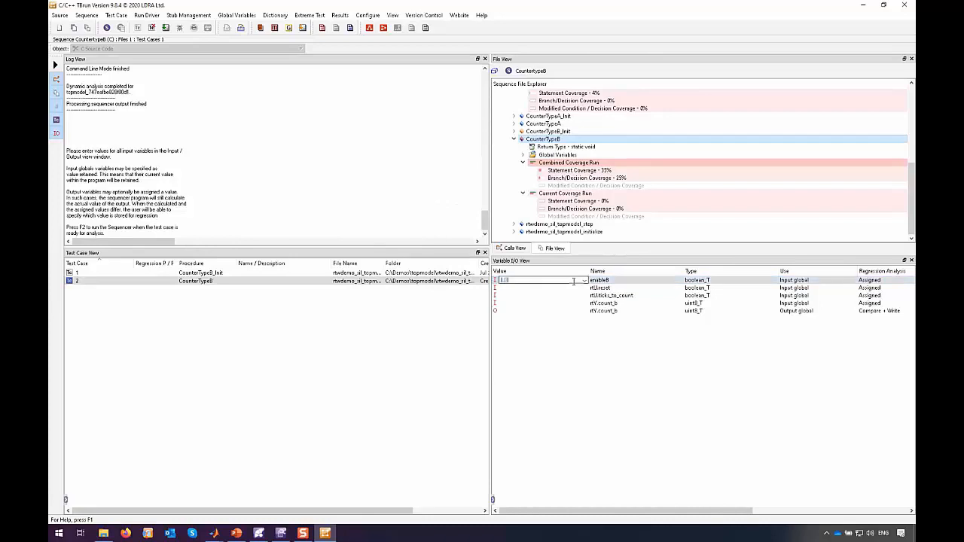
click(599, 287)
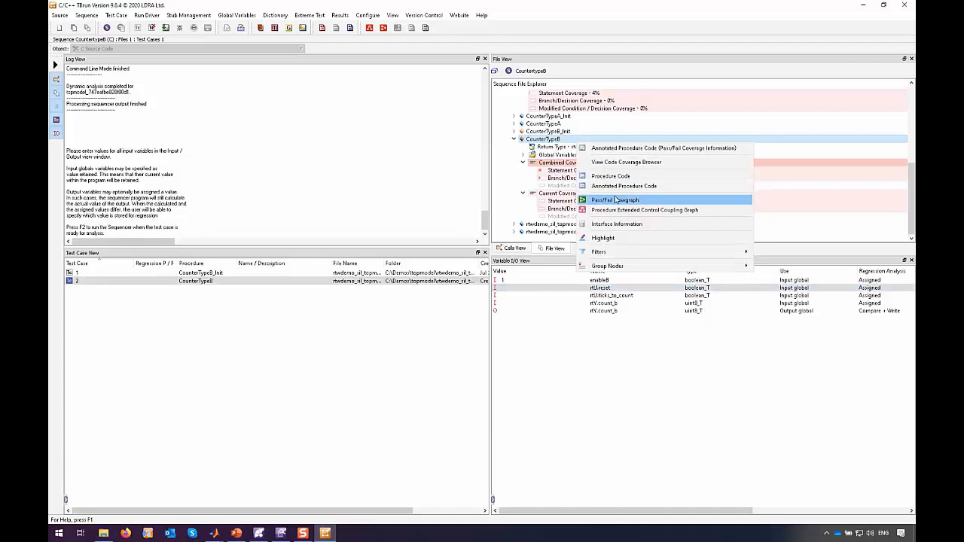
click(615, 200)
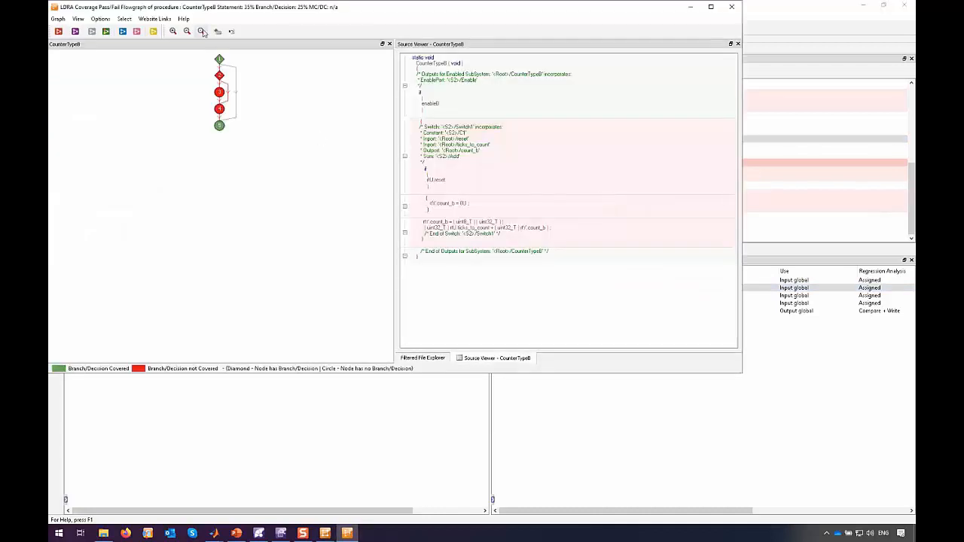
click(201, 31)
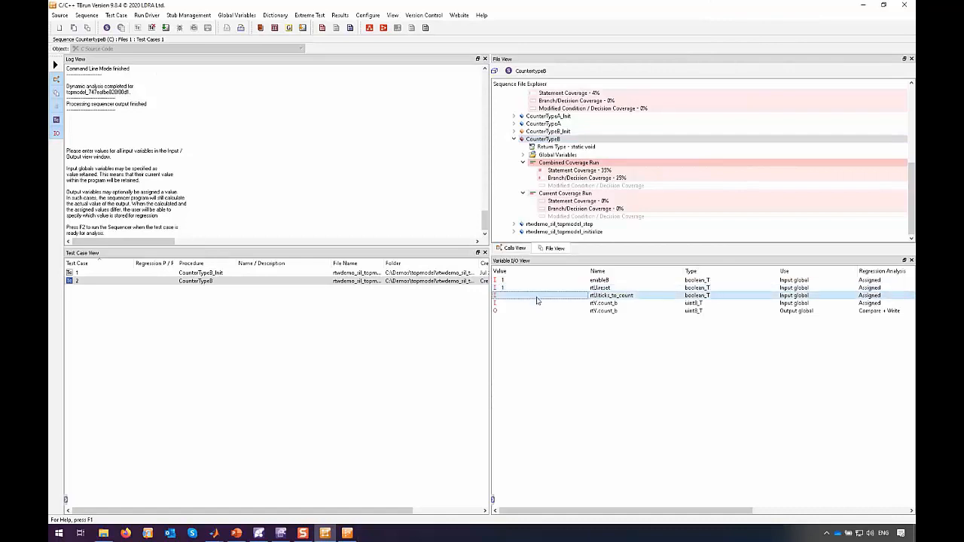
Mark ticks_to_count and the count_b input as Value Retained, and expect count_b output 3
click(908, 295)
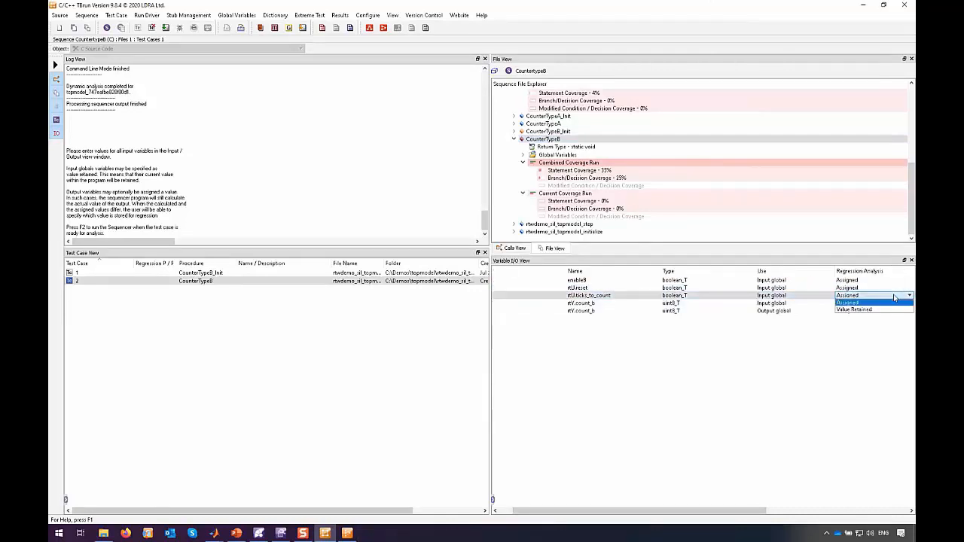
click(853, 294)
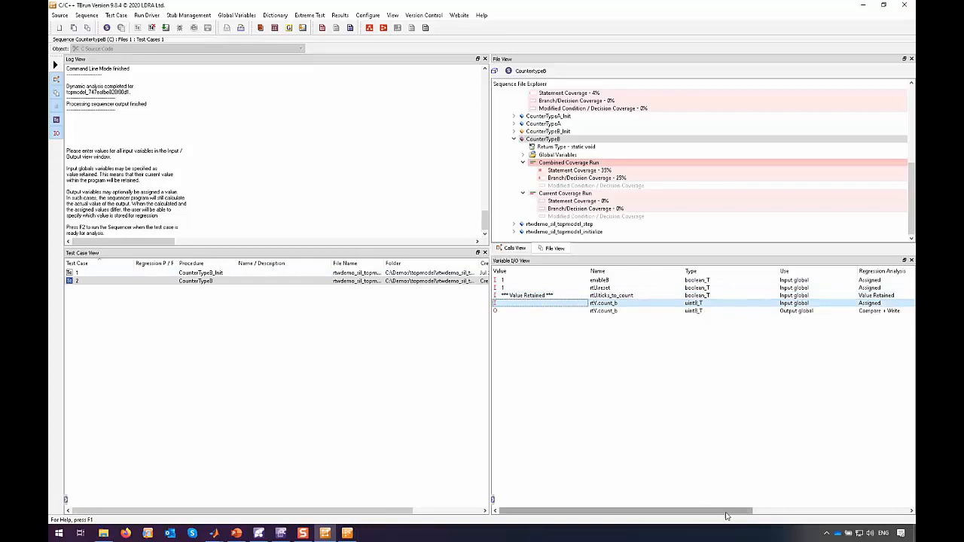
scroll(right, 3)
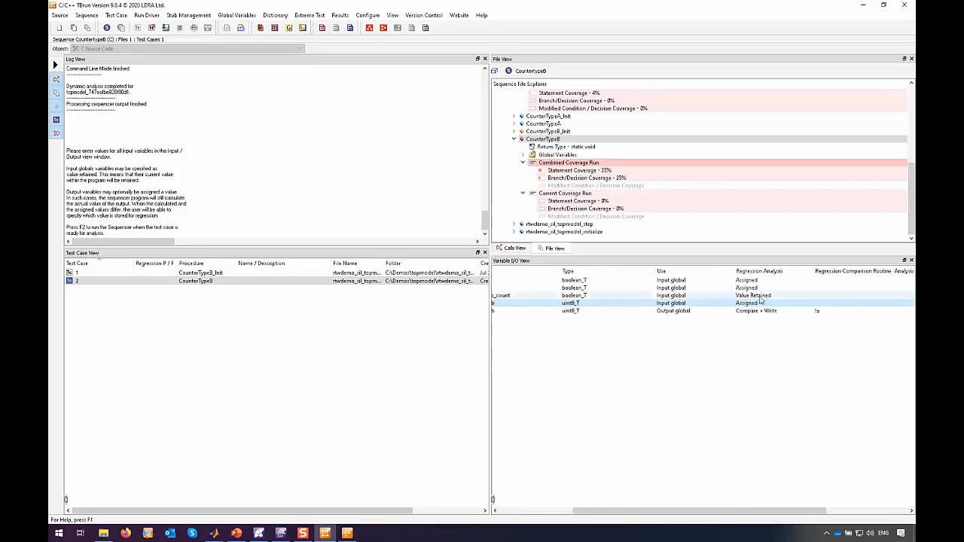
click(757, 303)
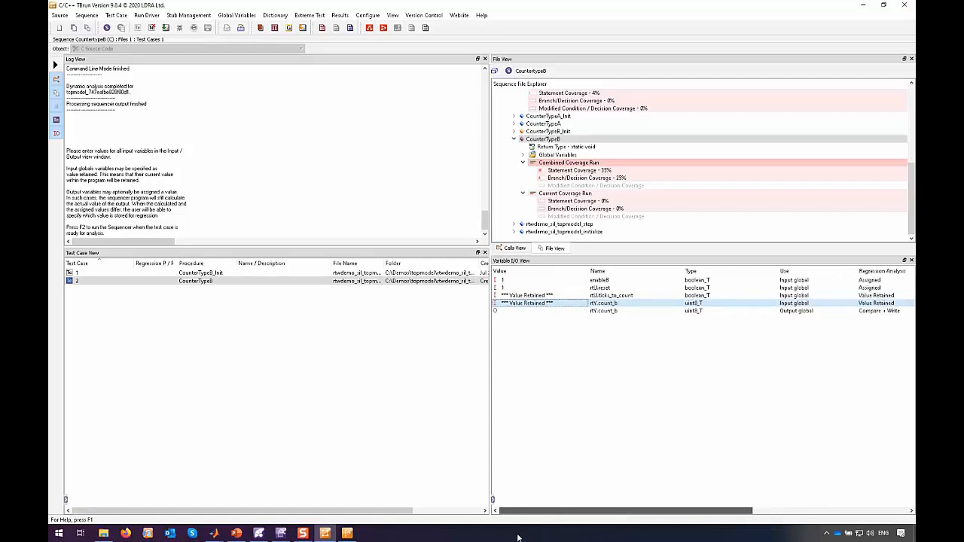
click(603, 310)
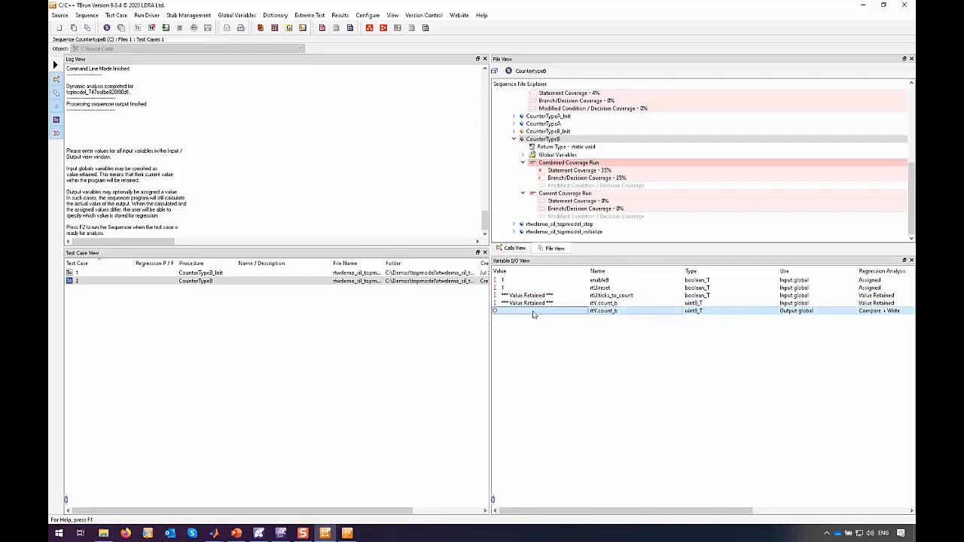
mouse_move(535, 326)
text(3)
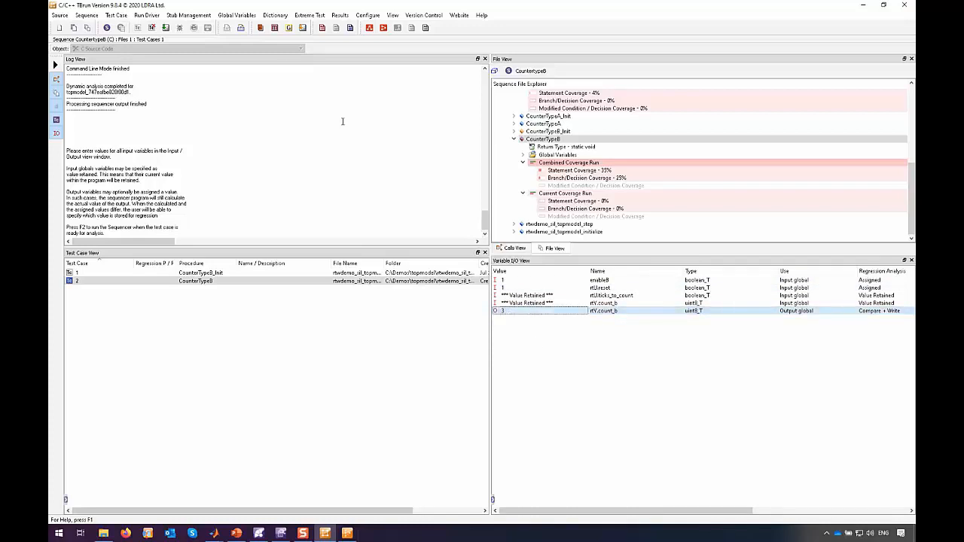
mouse_move(166, 28)
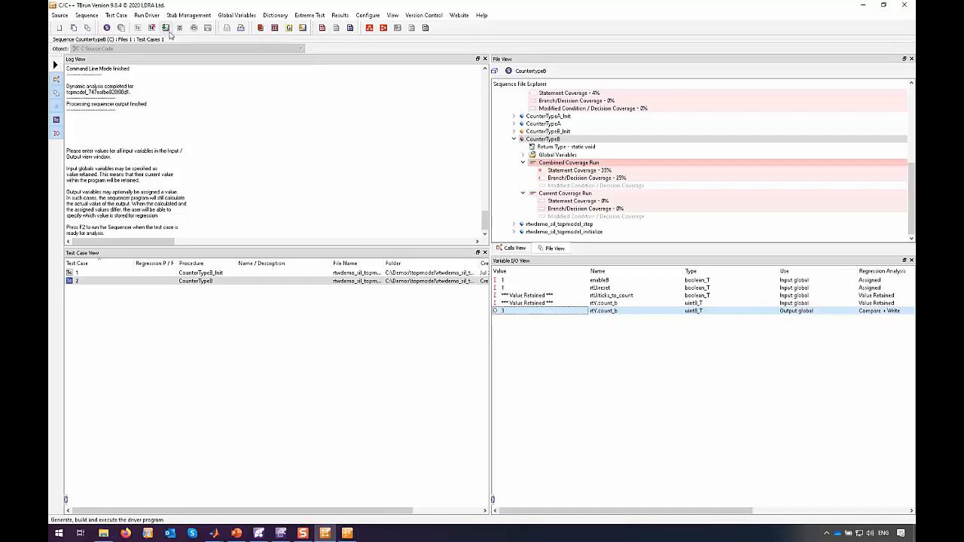
mouse_move(165, 28)
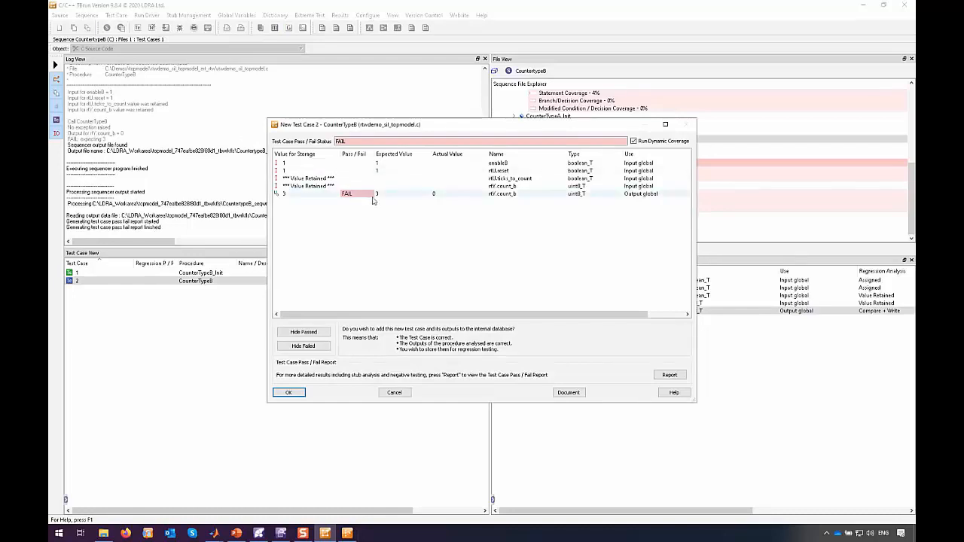
mouse_move(430, 200)
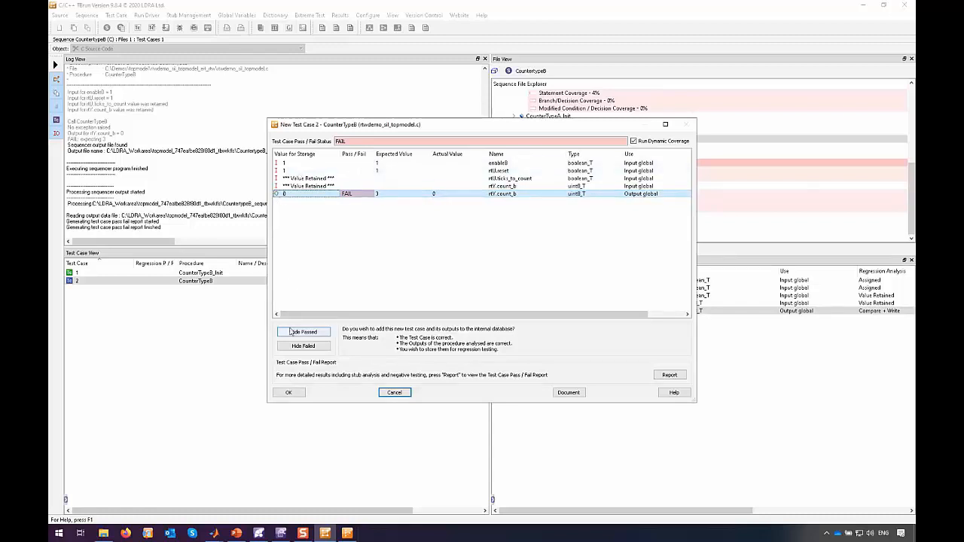
Accept failing test case 2 into the database with count_b stored as 0
click(288, 392)
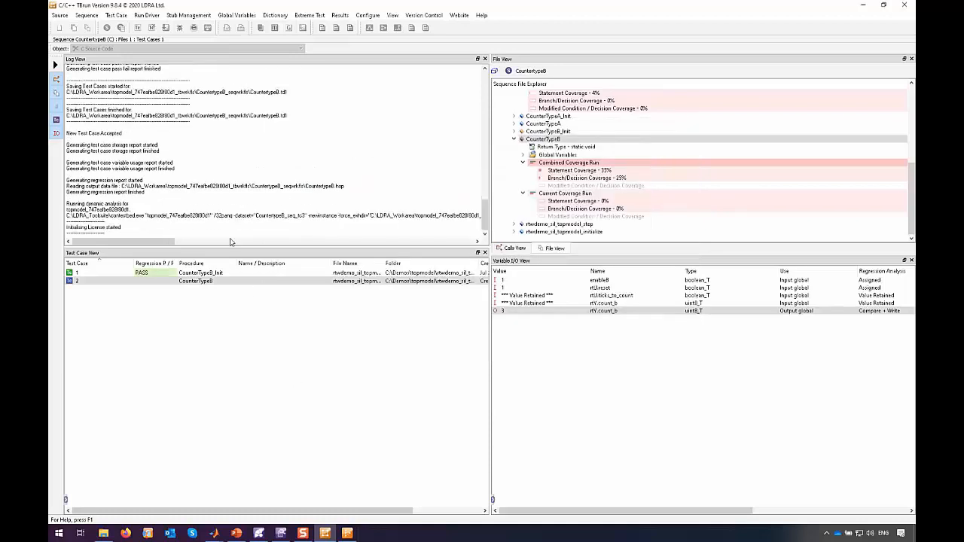
mouse_move(167, 28)
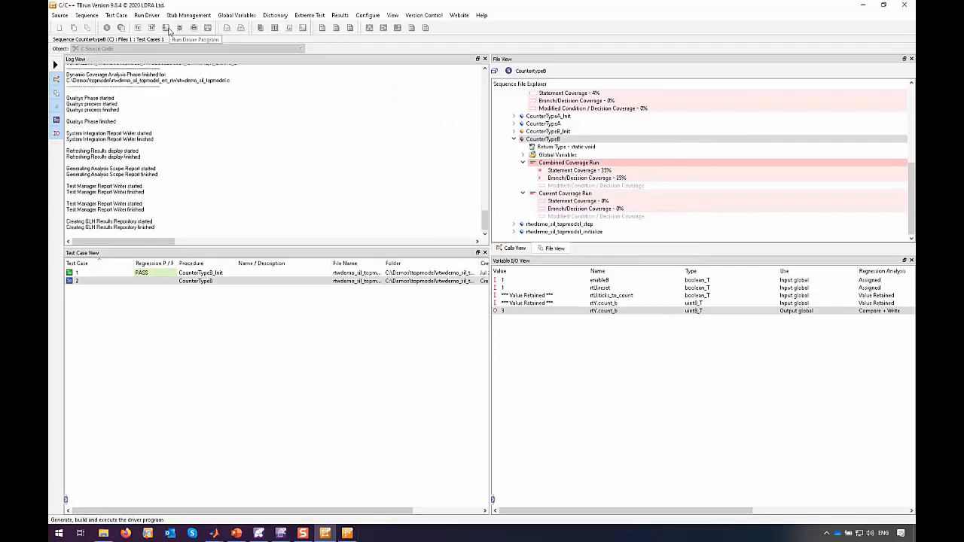
Rerun both test cases and view CounterTypeB's flowgraph at 100% statements, 75% branches
click(166, 28)
text(check rtY.count_b)
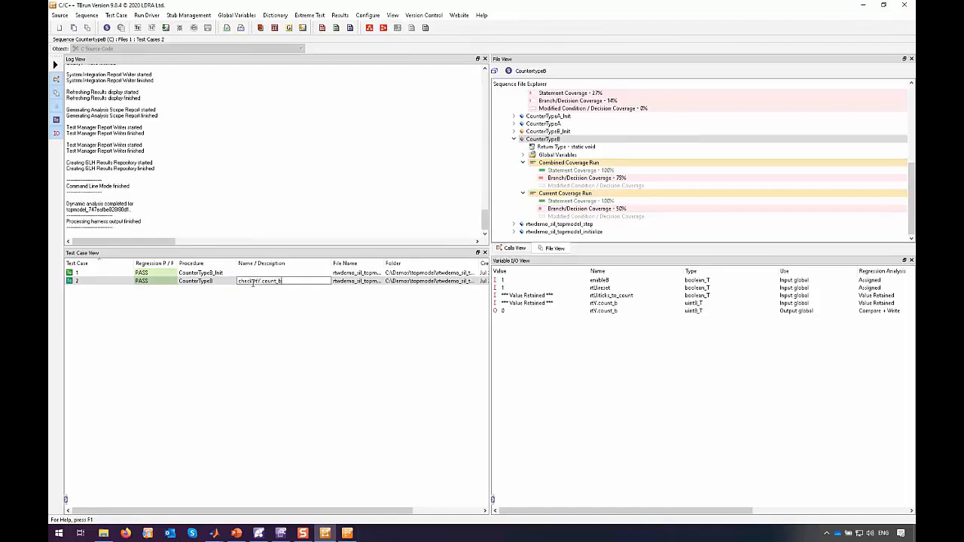
right_click(543, 139)
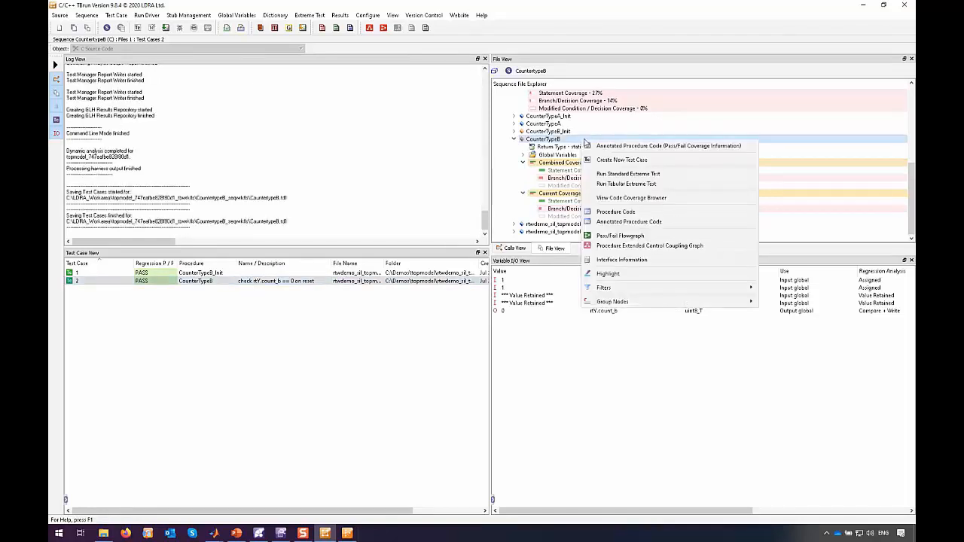
click(619, 235)
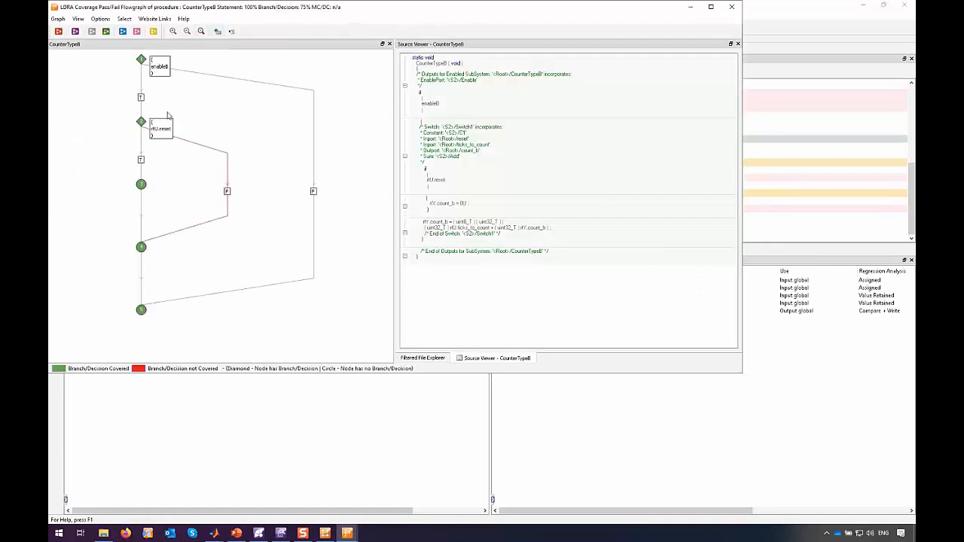
mouse_move(151, 121)
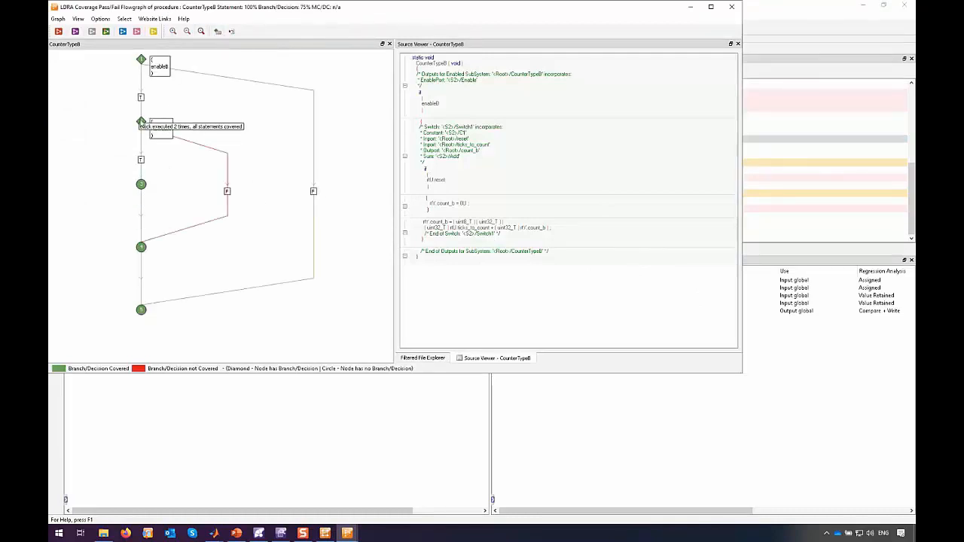
mouse_move(141, 88)
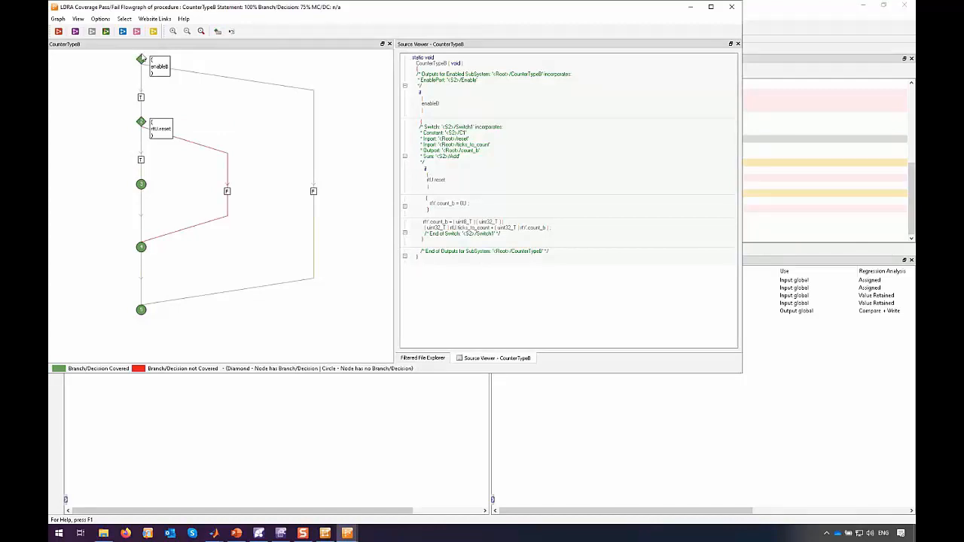
mouse_move(142, 59)
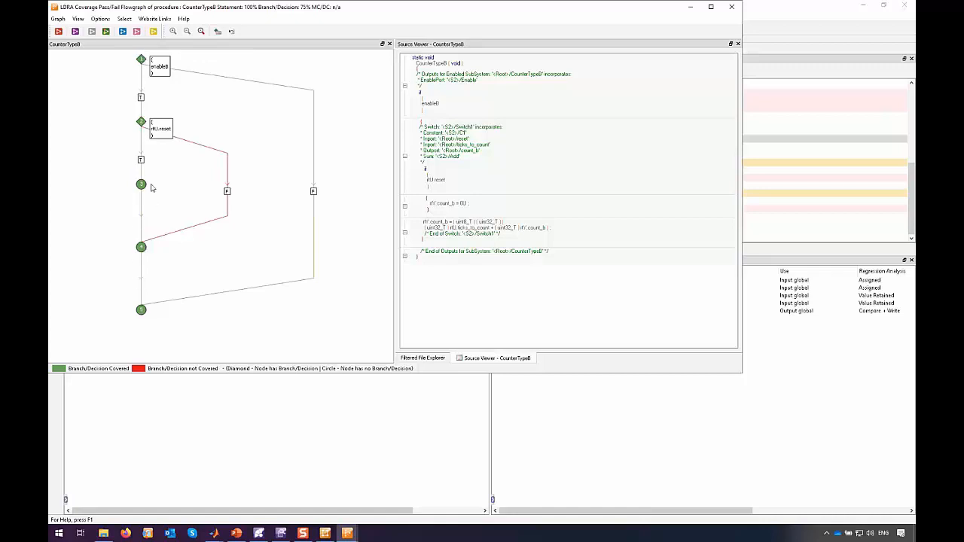
mouse_move(140, 31)
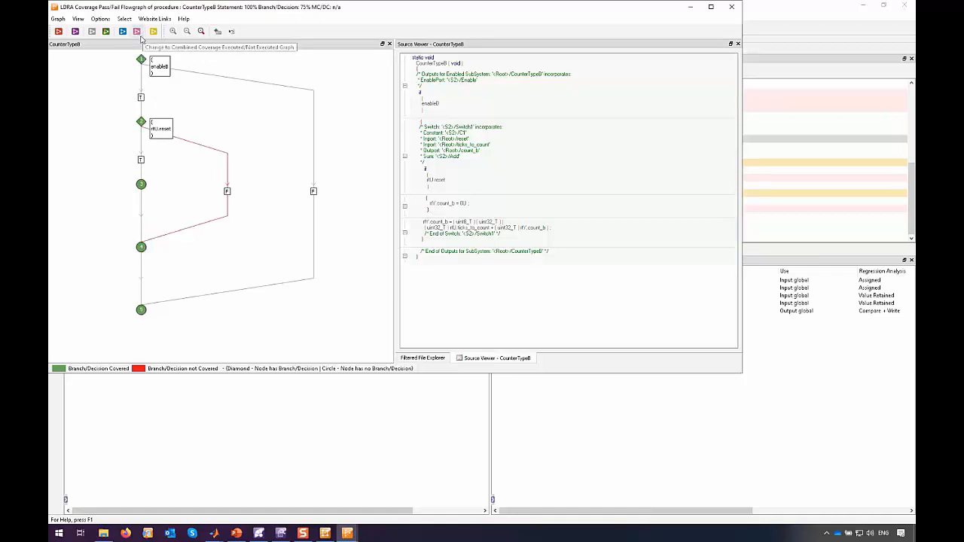
Switch the flowgraph to current-run executed/not-executed coverage, showing every node executed once
click(121, 31)
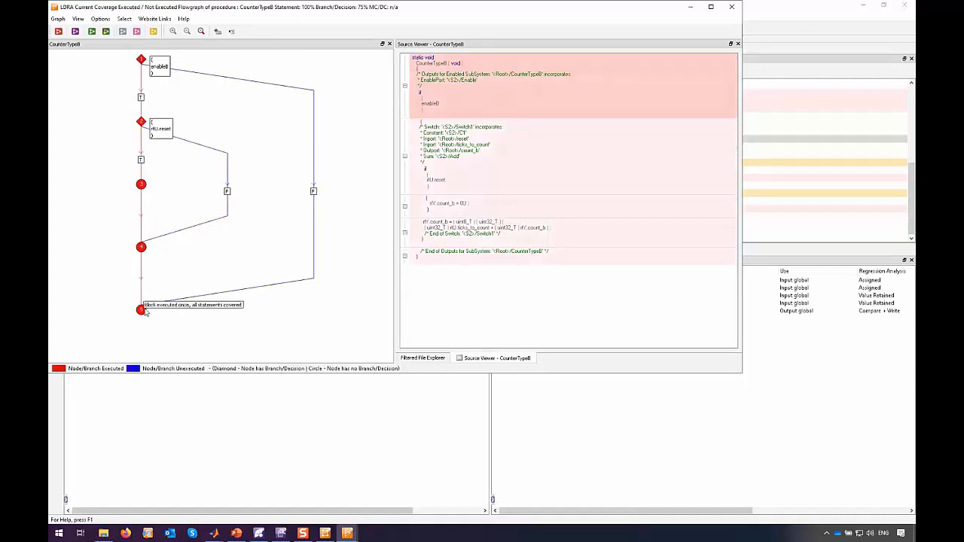
mouse_move(141, 76)
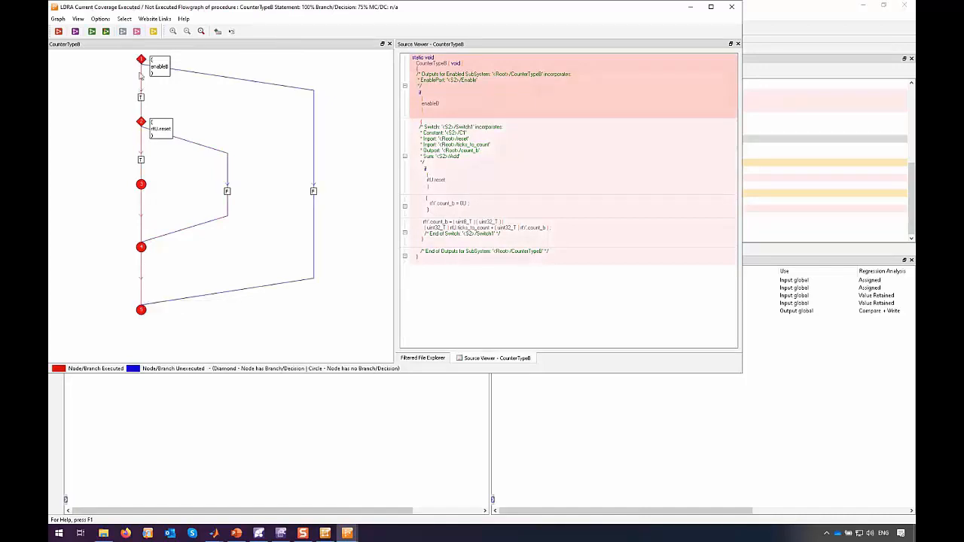
mouse_move(141, 310)
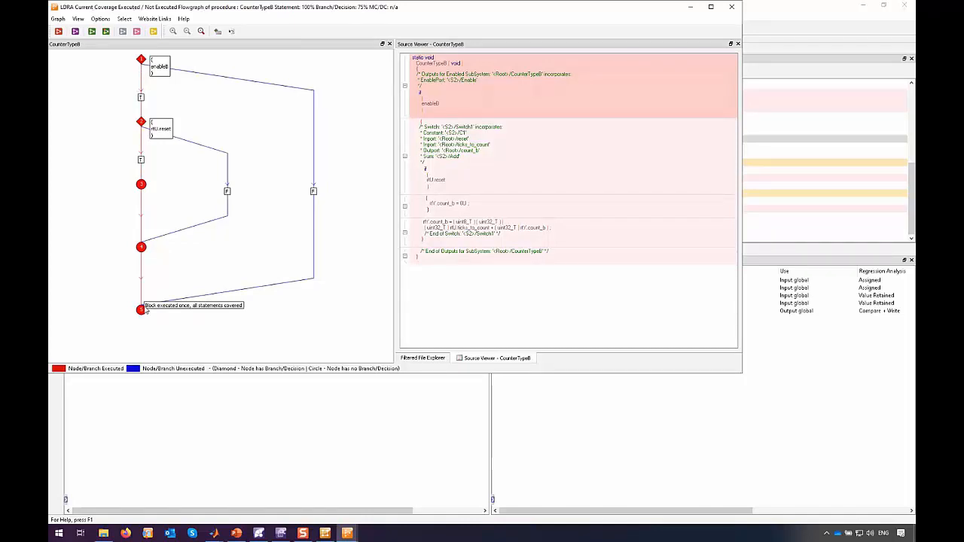
mouse_move(160, 134)
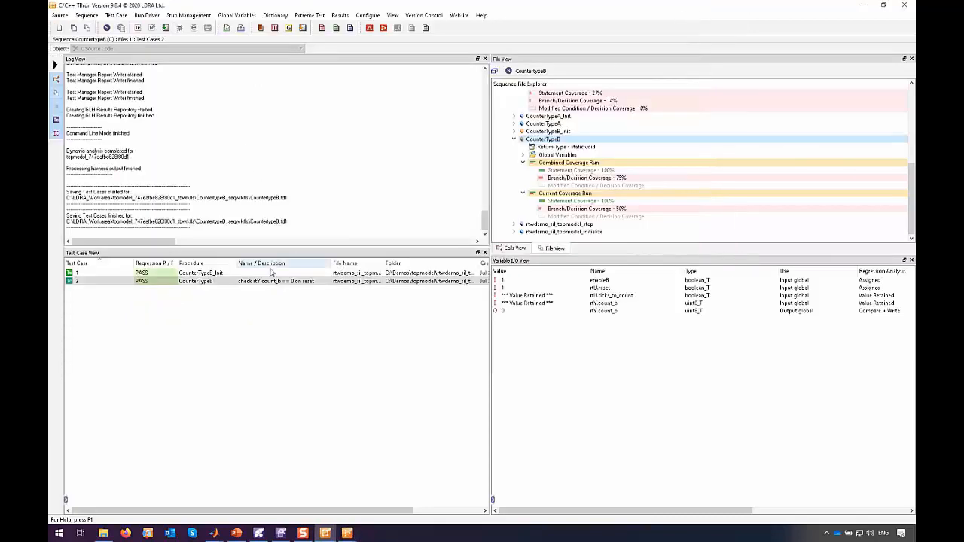
Copy test case 2 into test case 3 with reset 0 and count_b check suspended
right_click(196, 281)
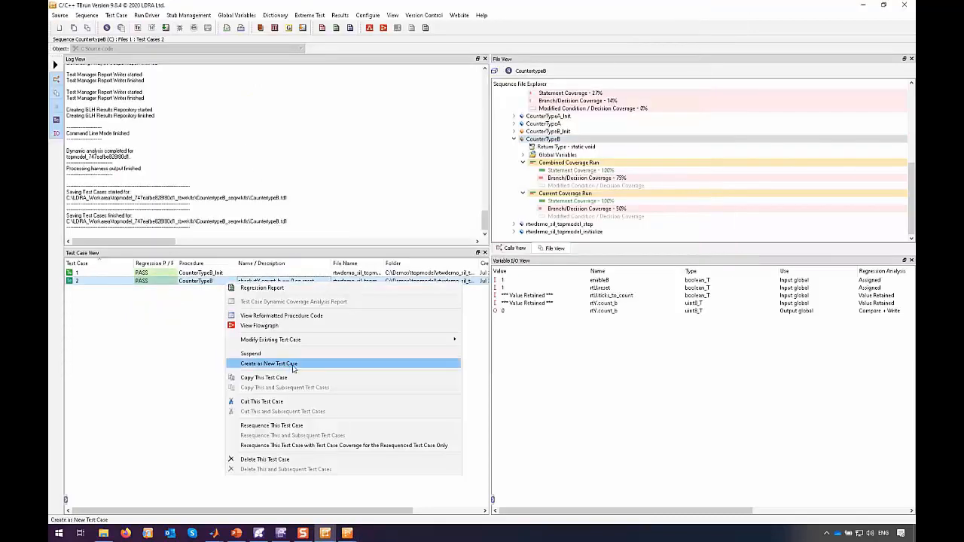
click(269, 364)
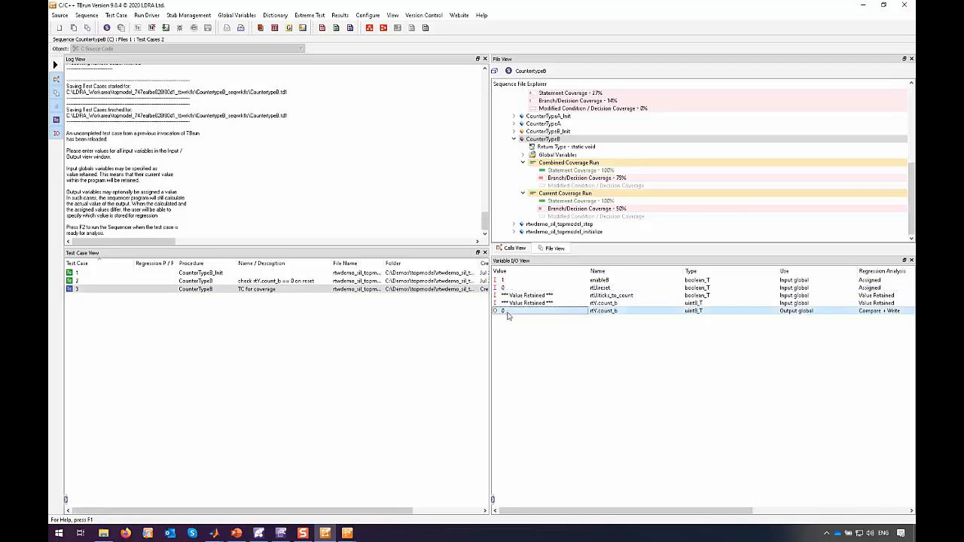
click(833, 310)
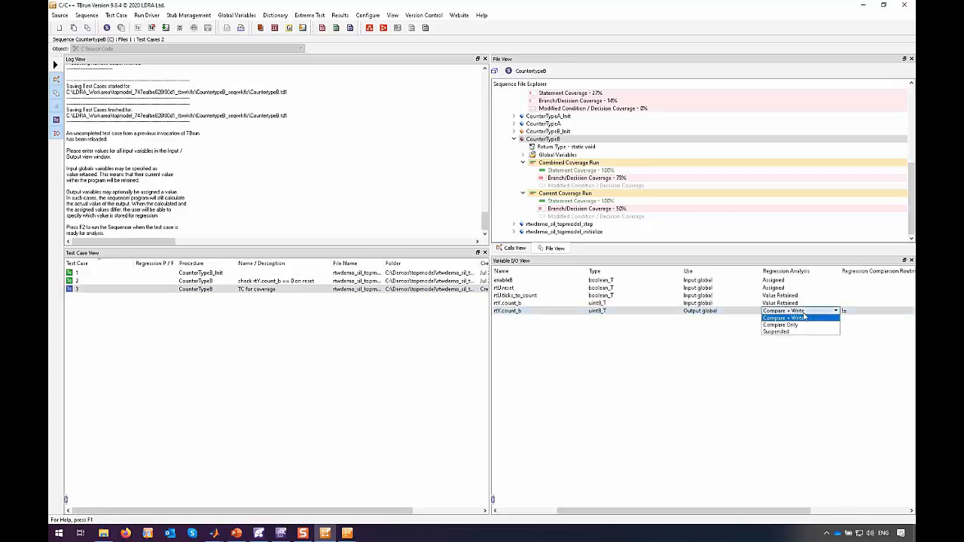
click(777, 332)
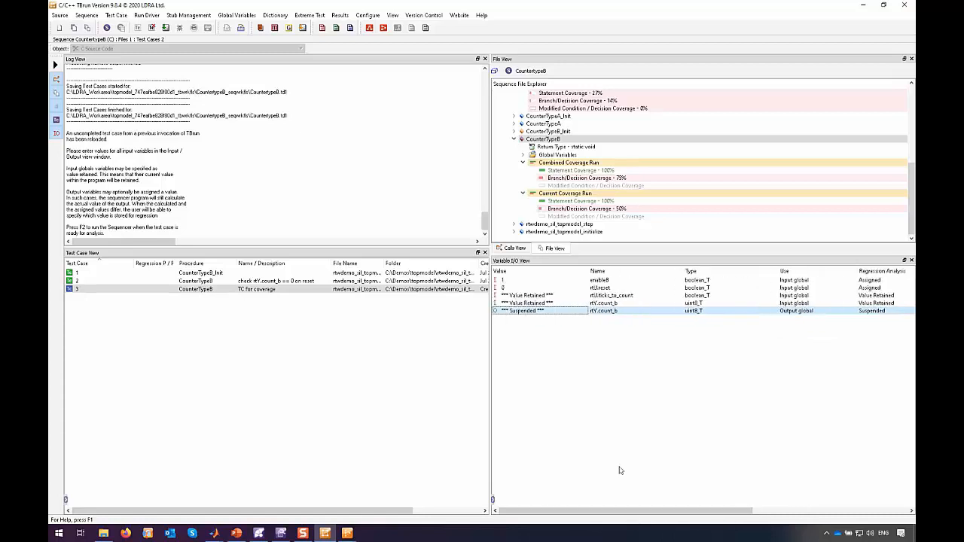
mouse_move(591, 398)
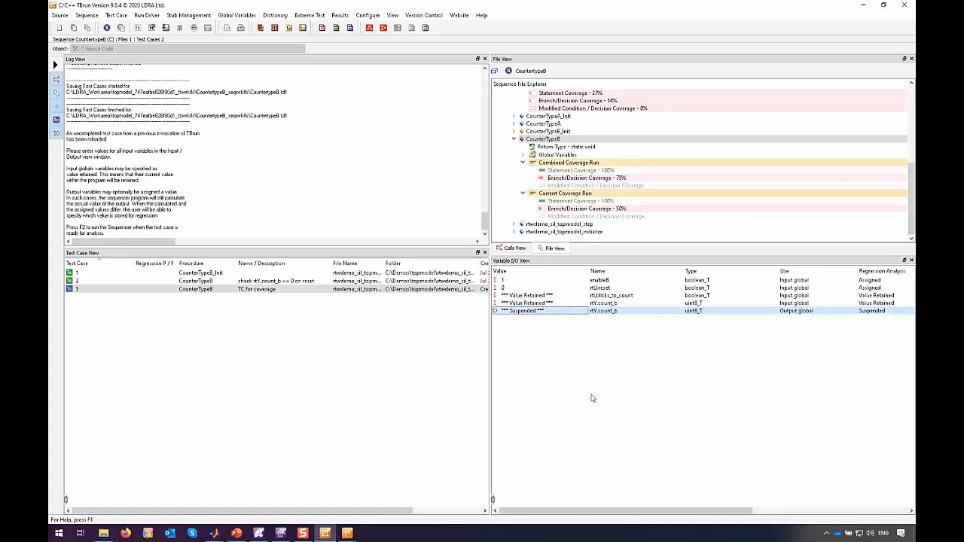
mouse_move(589, 398)
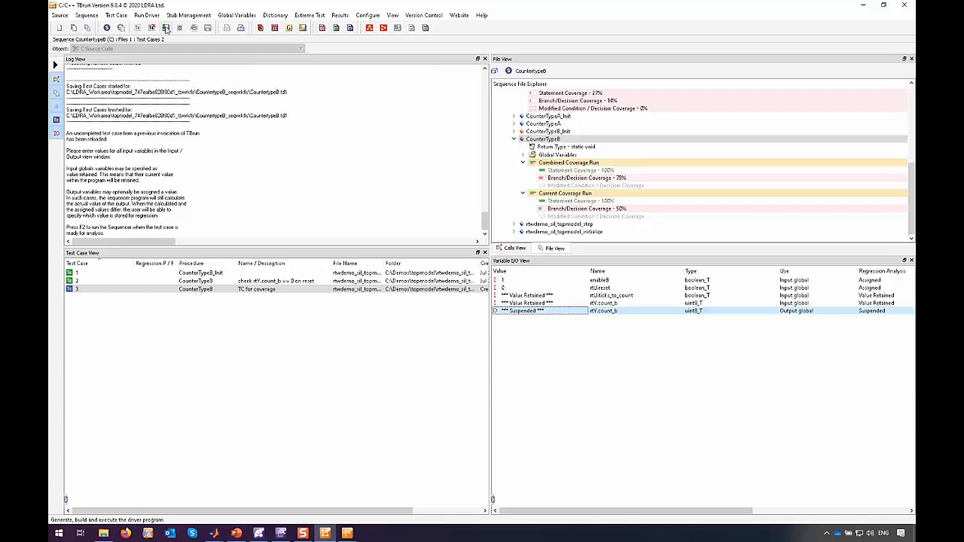
Run and store passing test case 3, then open the Dynamic Coverage Analysis Report
click(166, 28)
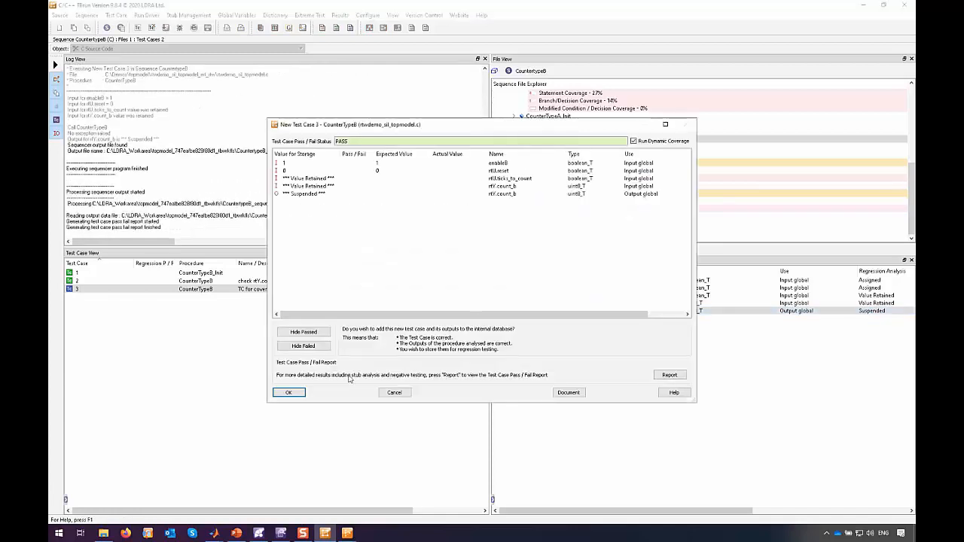
click(288, 391)
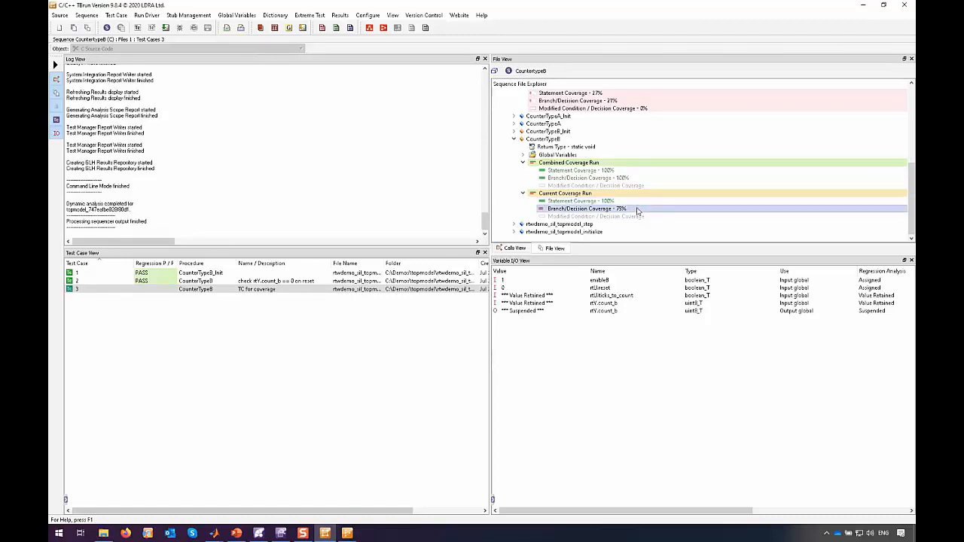
mouse_move(638, 216)
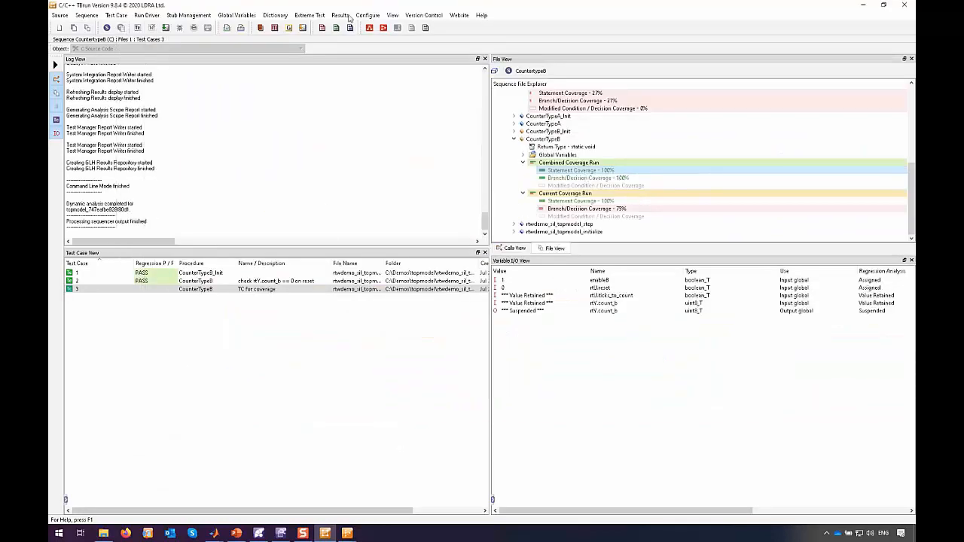
click(340, 16)
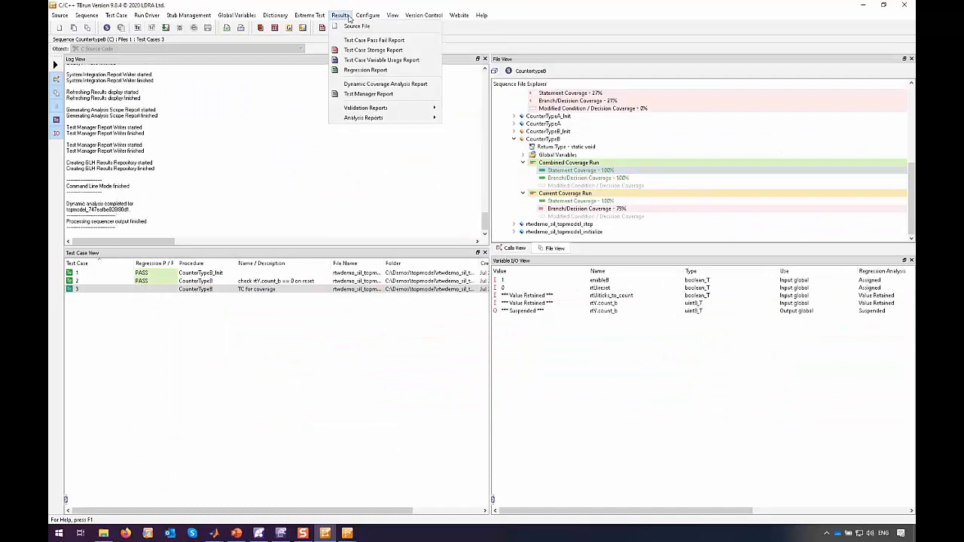
mouse_move(366, 69)
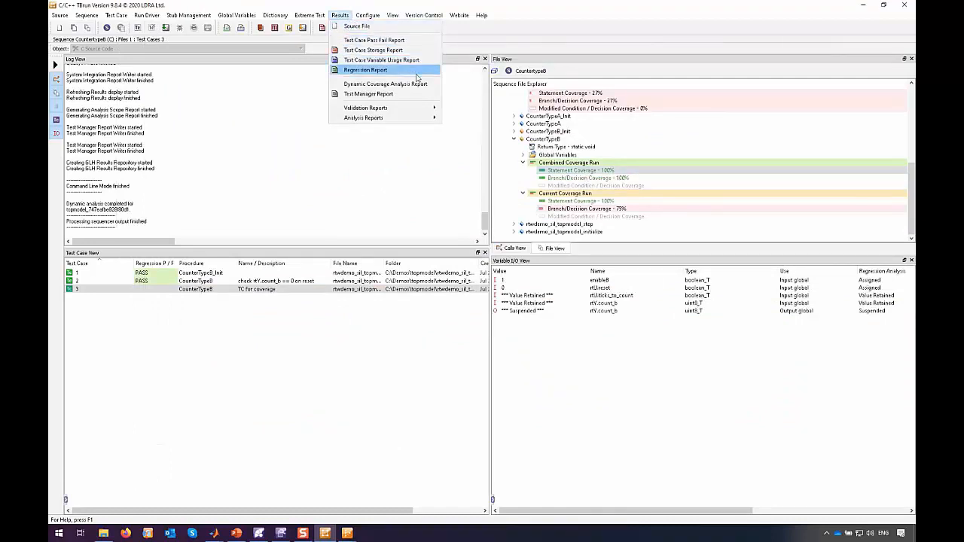
click(385, 83)
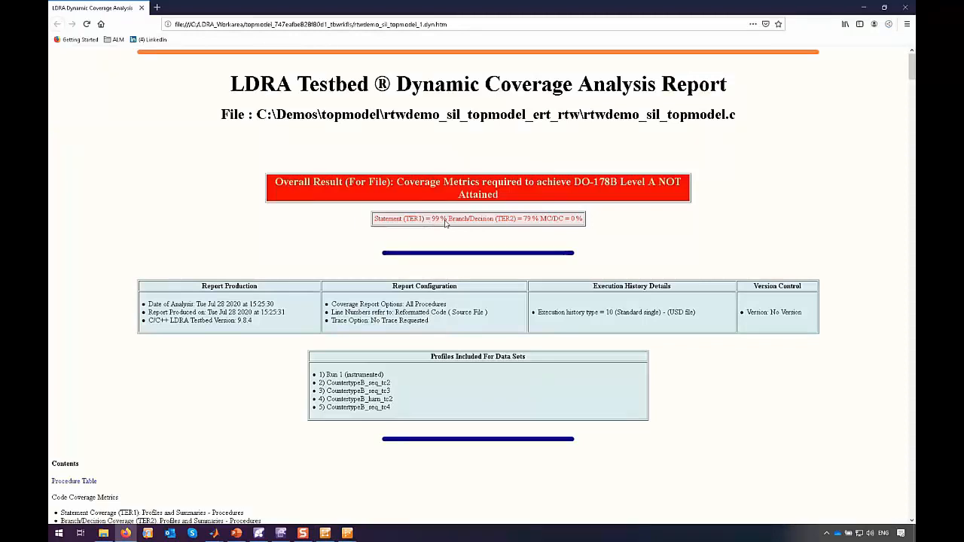
mouse_move(384, 379)
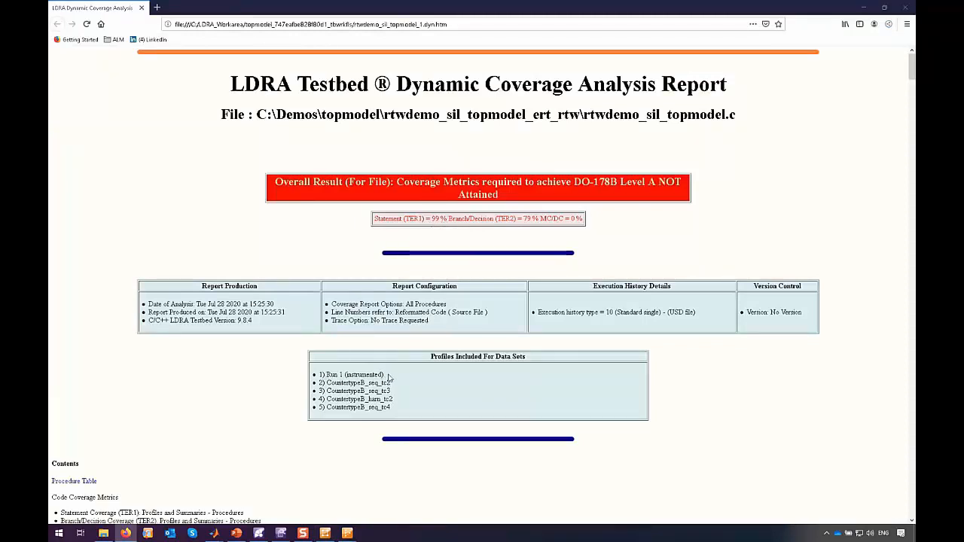
mouse_move(398, 378)
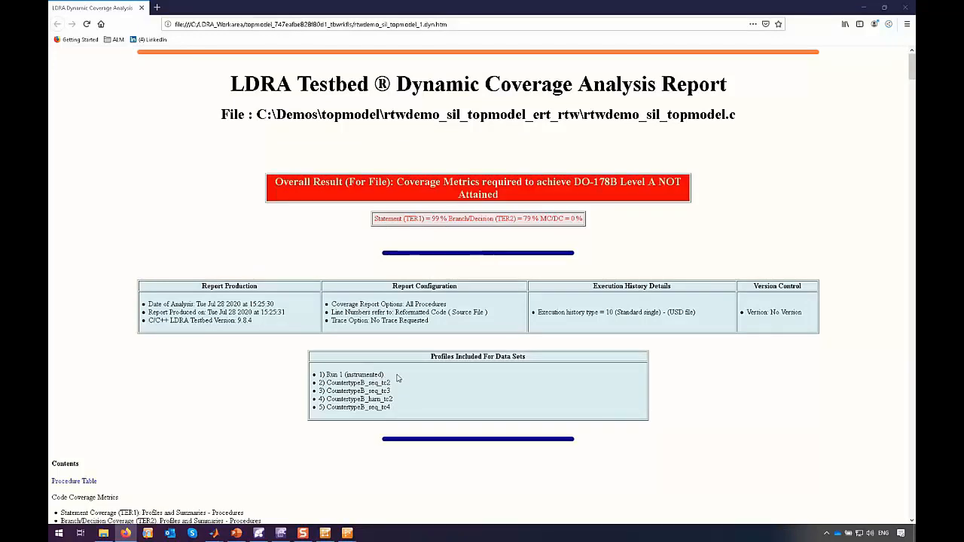
mouse_move(369, 407)
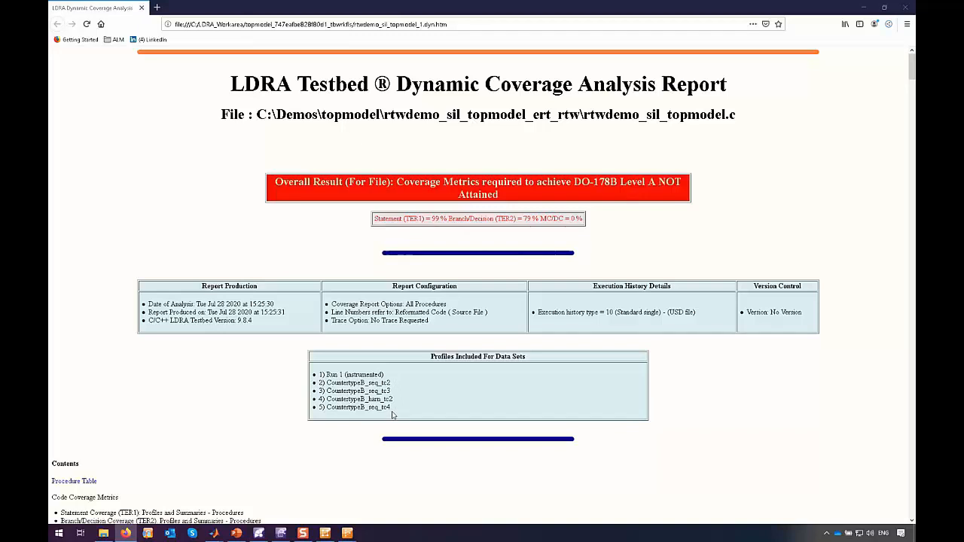
Scroll the report to the per-procedure summary showing CounterTypeB at 100% statements and branches
scroll(down, 3)
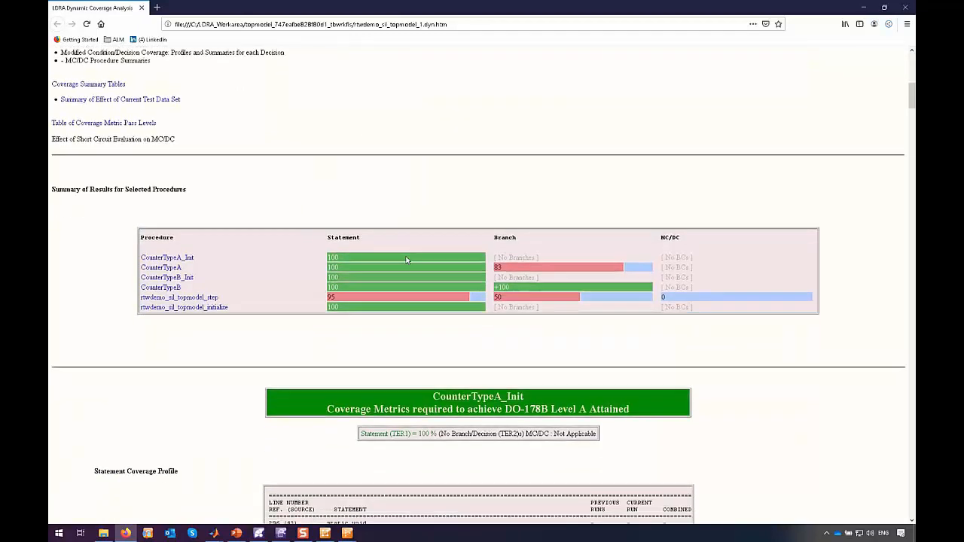
scroll(down, 3)
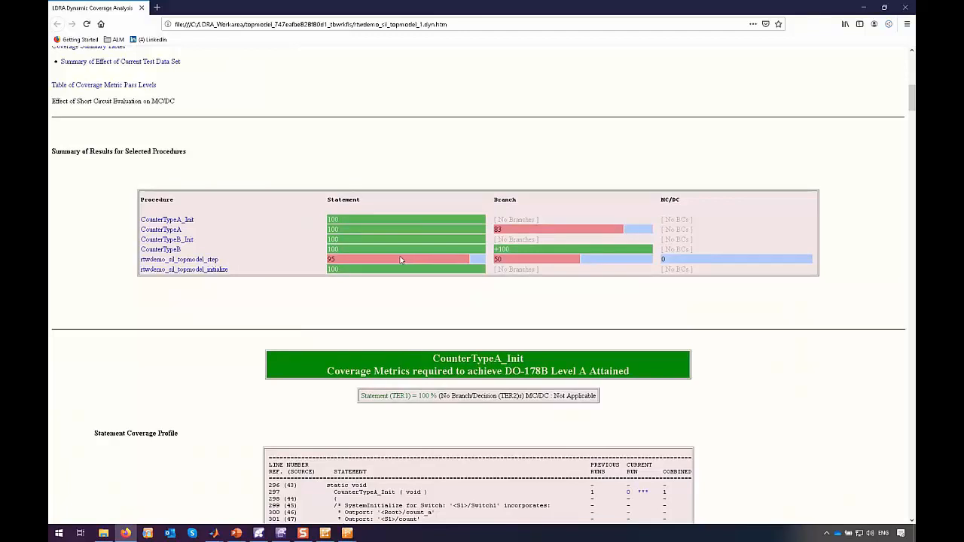
mouse_move(164, 255)
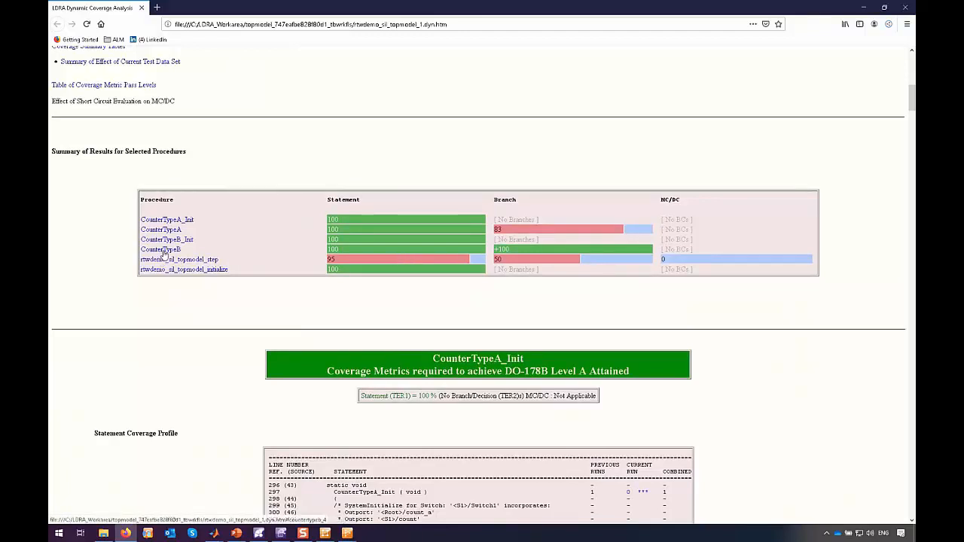